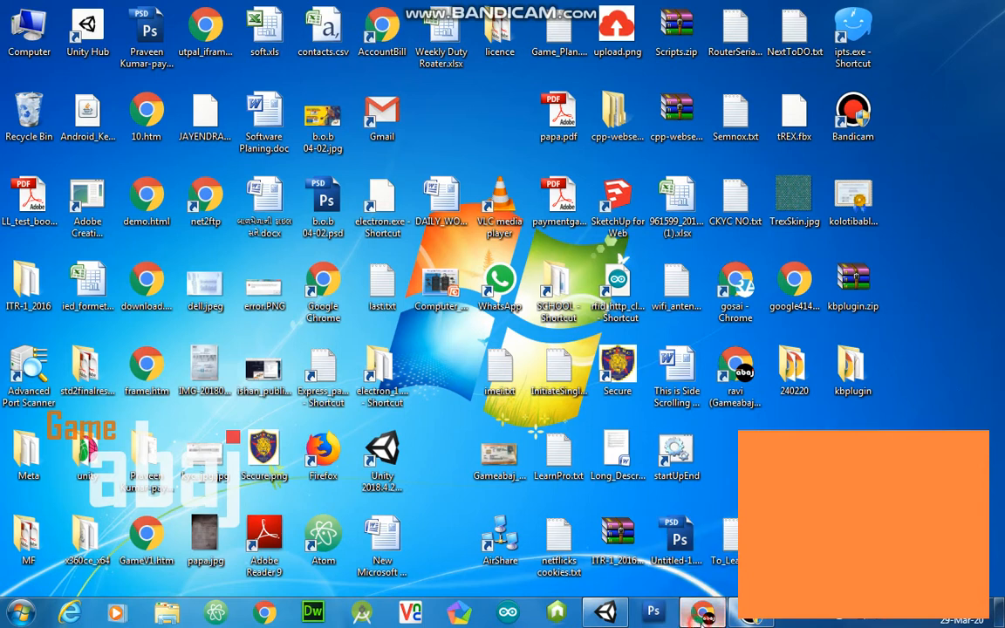
Search Google in Chrome for 'water texture seamless'
left_click(700, 611)
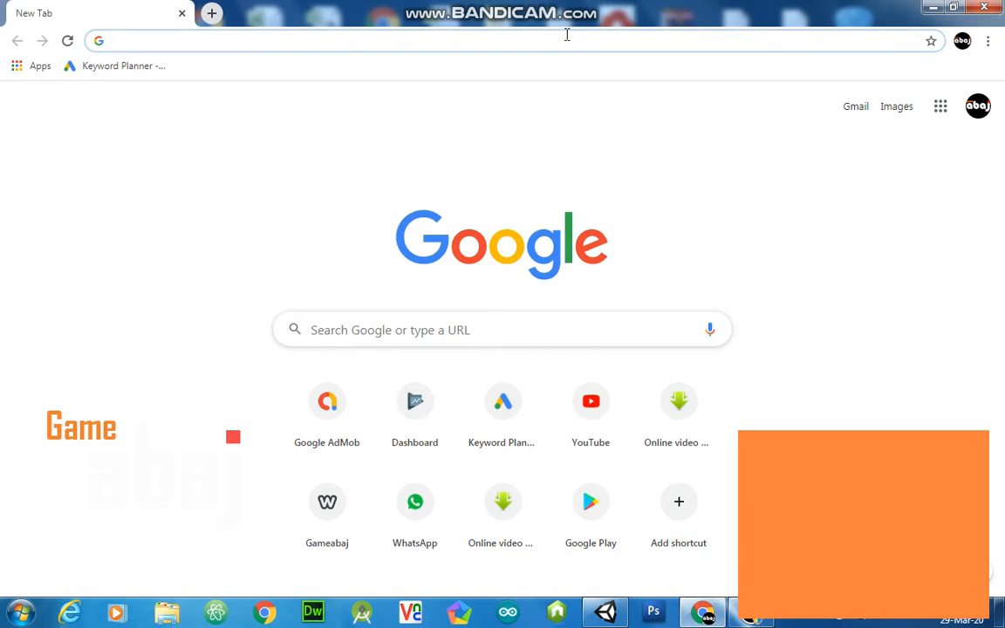
type("water texture seamless")
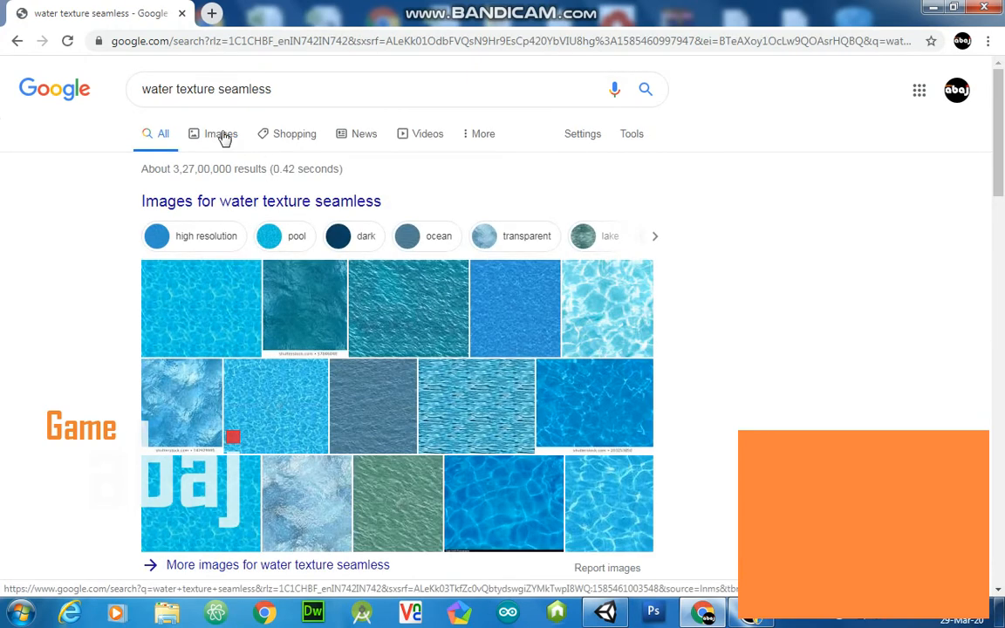
Preview the Water Pool Texture Seamless image in Google Images and start saving it
left_click(220, 133)
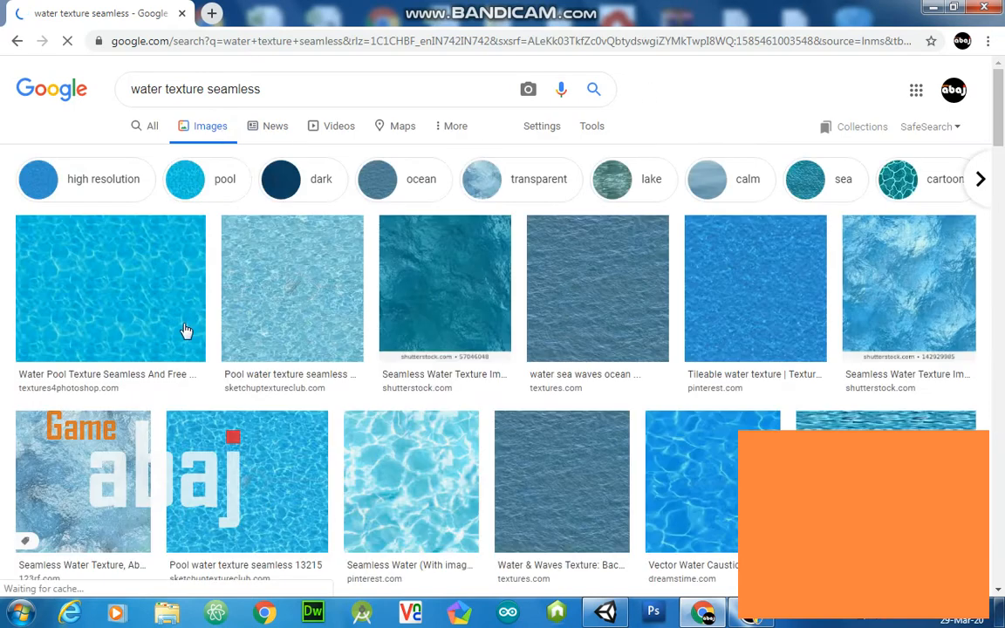
mouse_move(320, 288)
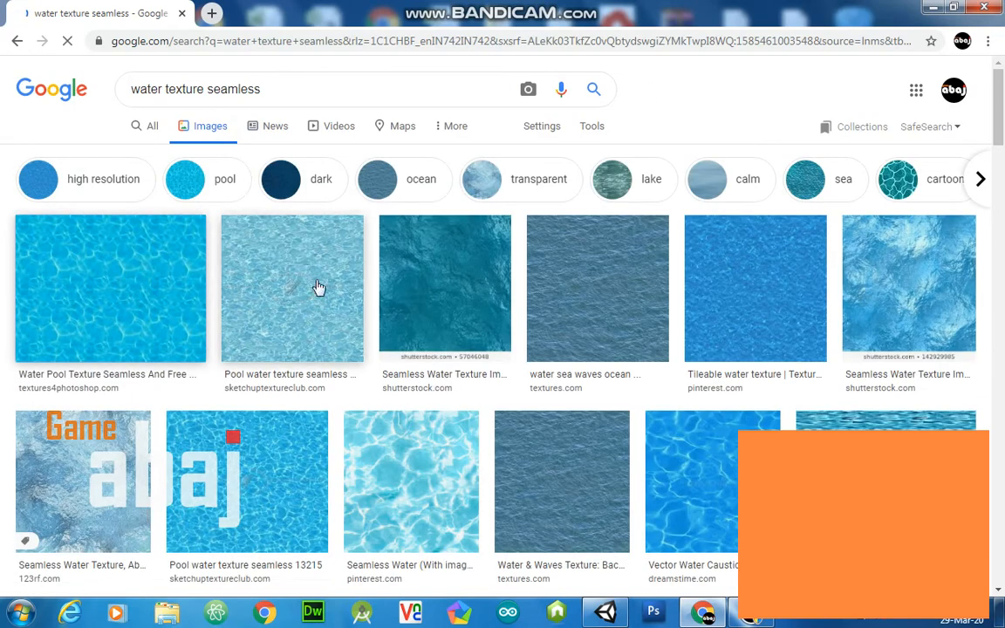
left_click(110, 287)
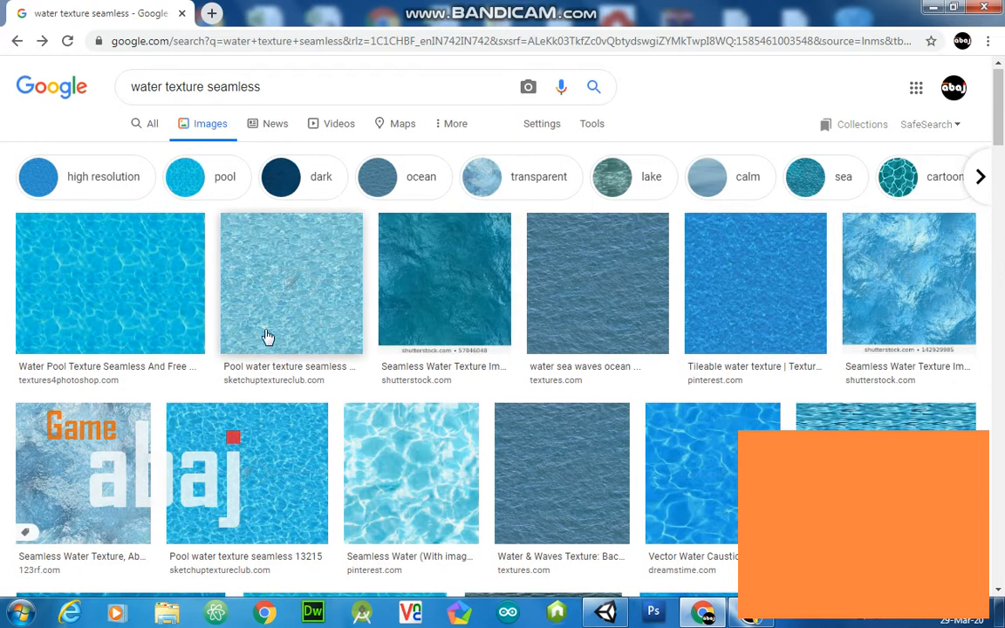
left_click(110, 282)
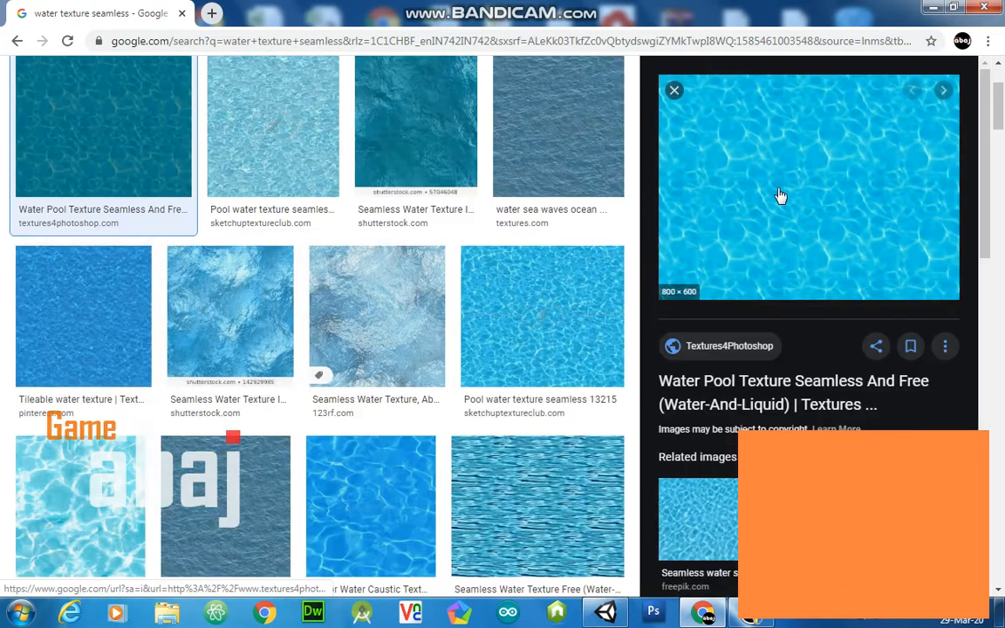
right_click(780, 195)
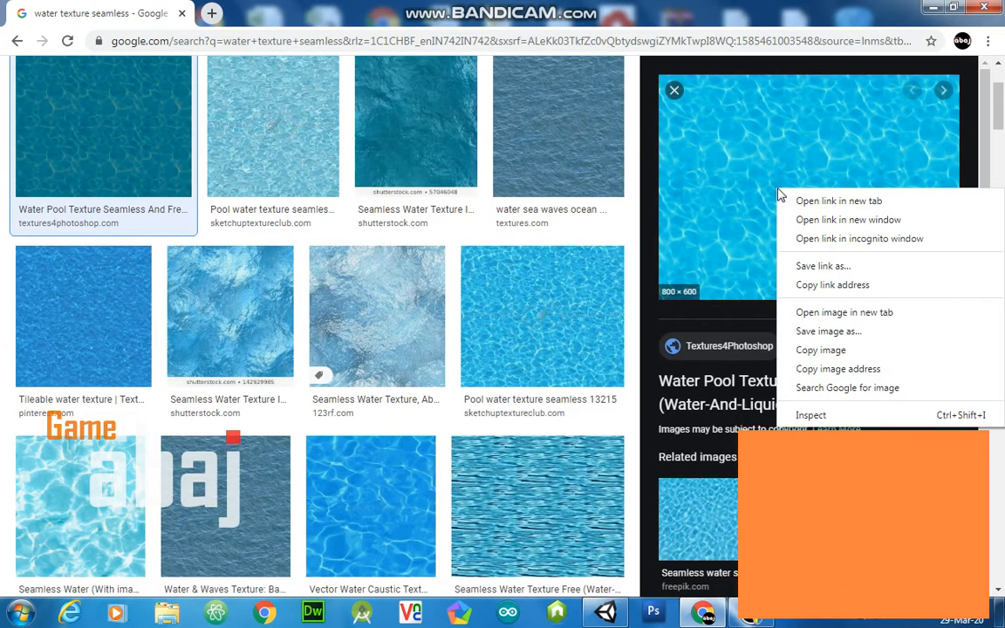
mouse_move(889, 331)
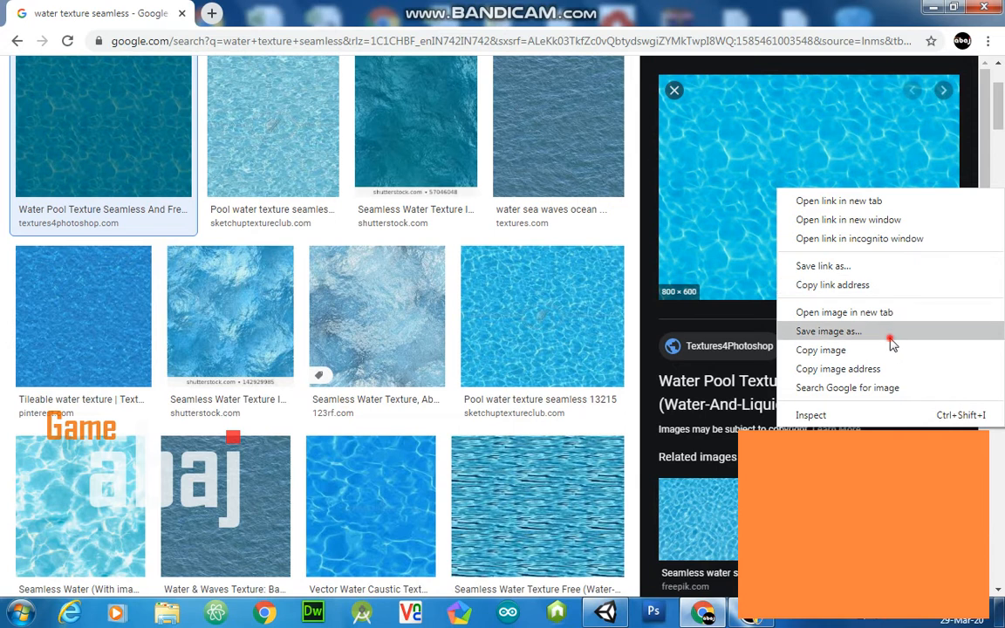
left_click(828, 330)
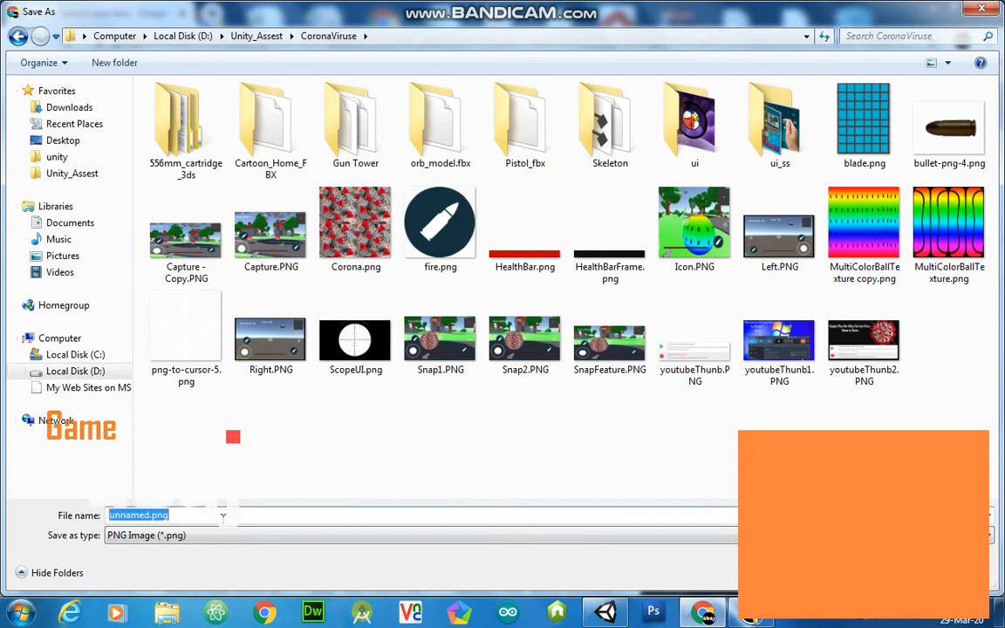
Save the texture as waterTex in the CoronaViruse folder
type("water")
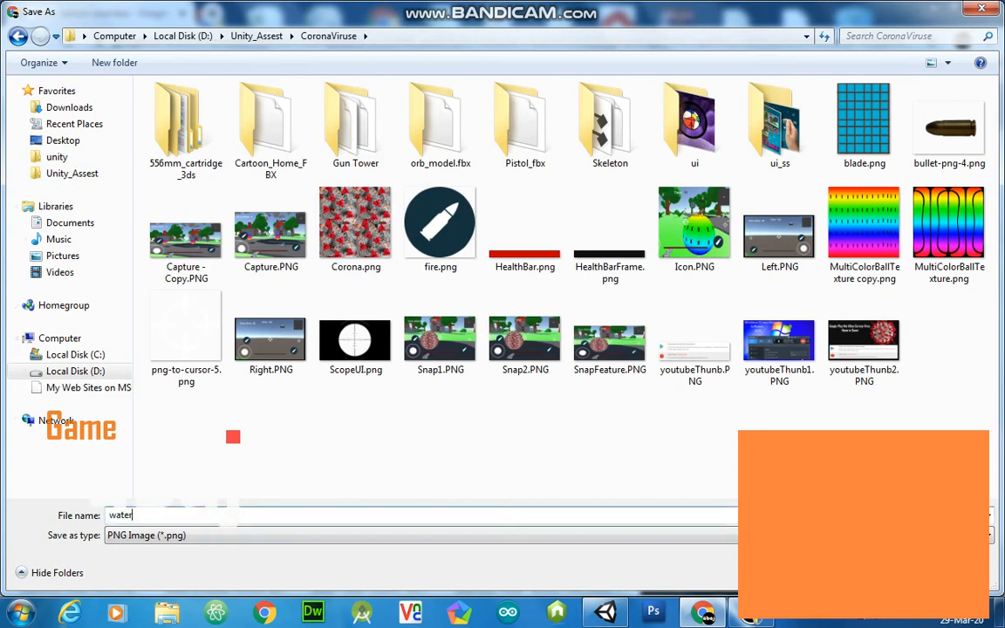
type("Tex")
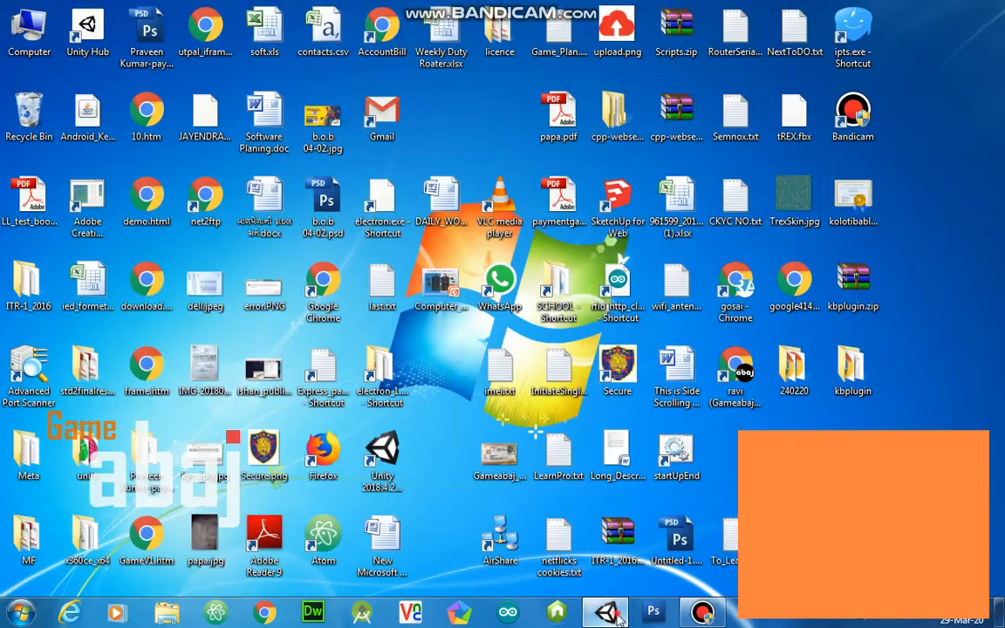
In Unity, add and remove a test cube, then add a Plane to the scene
left_click(604, 611)
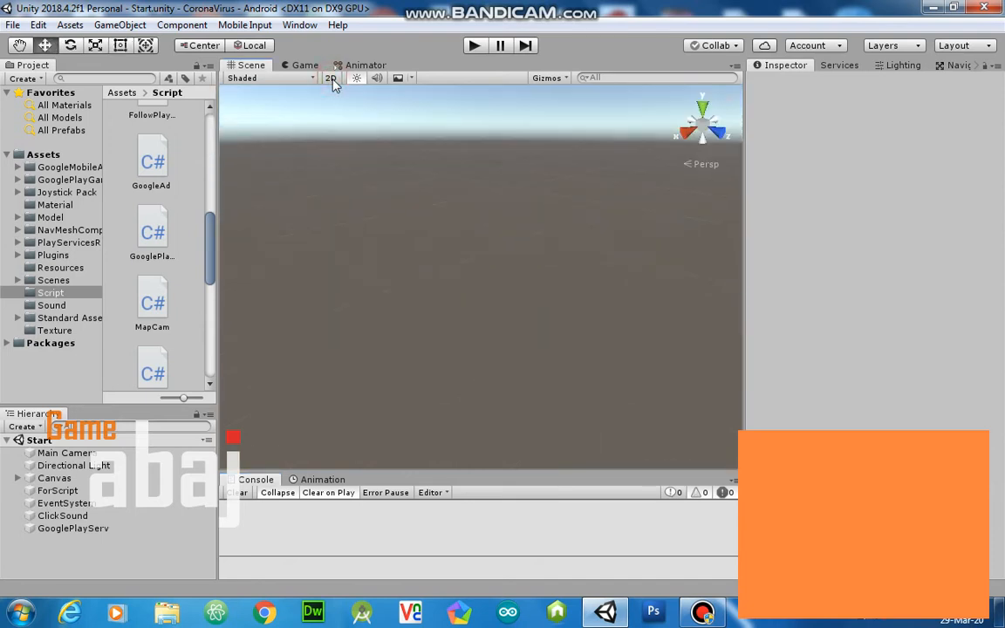
left_click(119, 24)
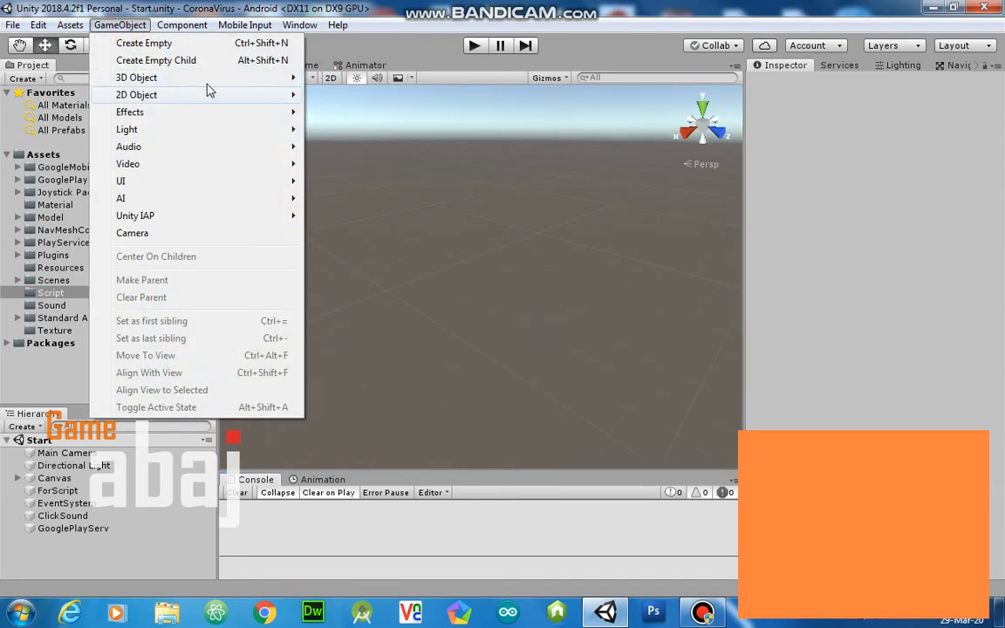
left_click(137, 77)
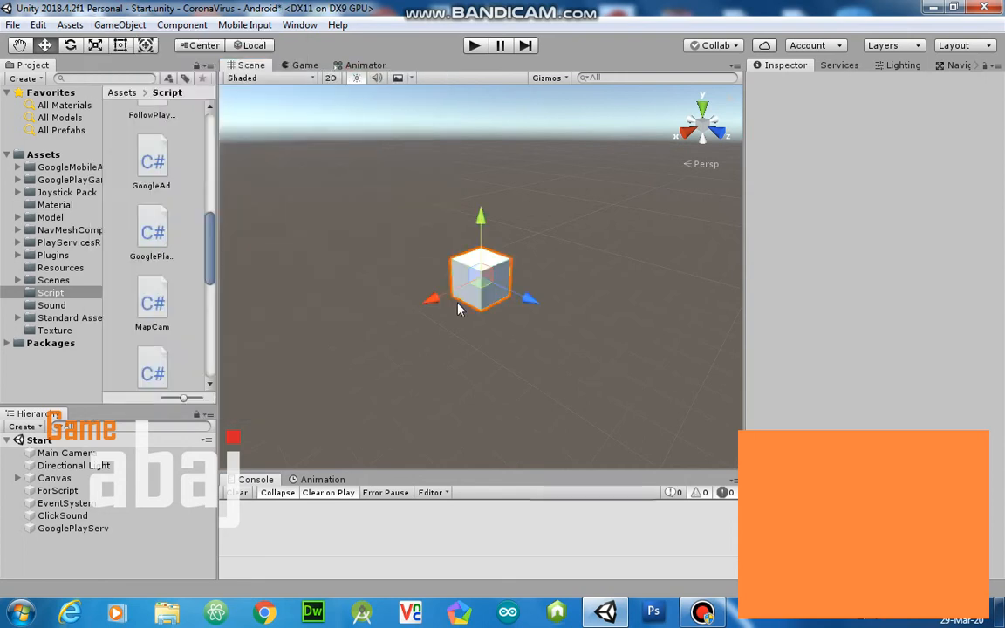
left_click(480, 279)
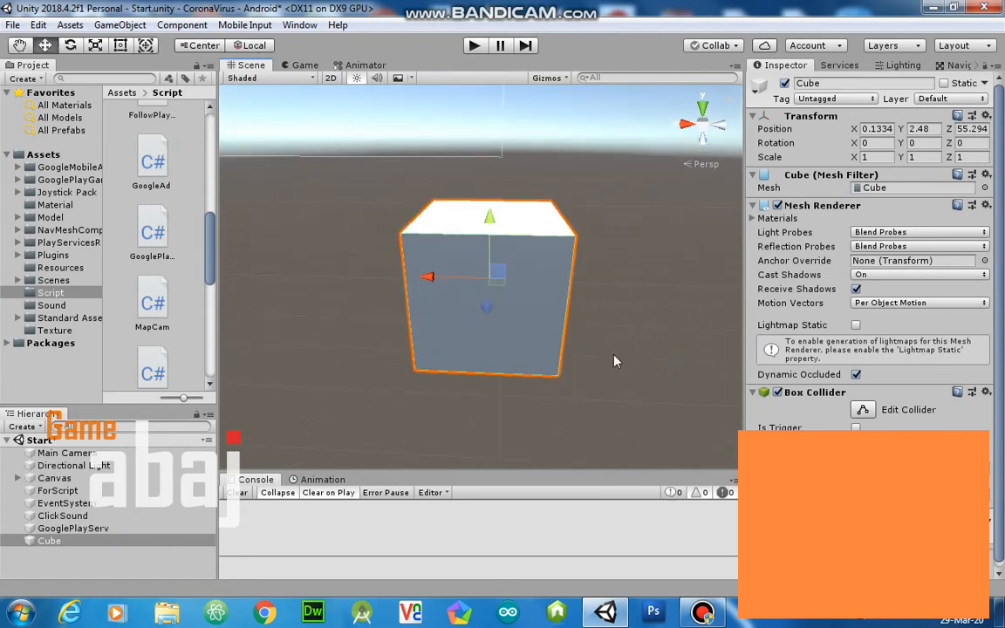
left_click(119, 25)
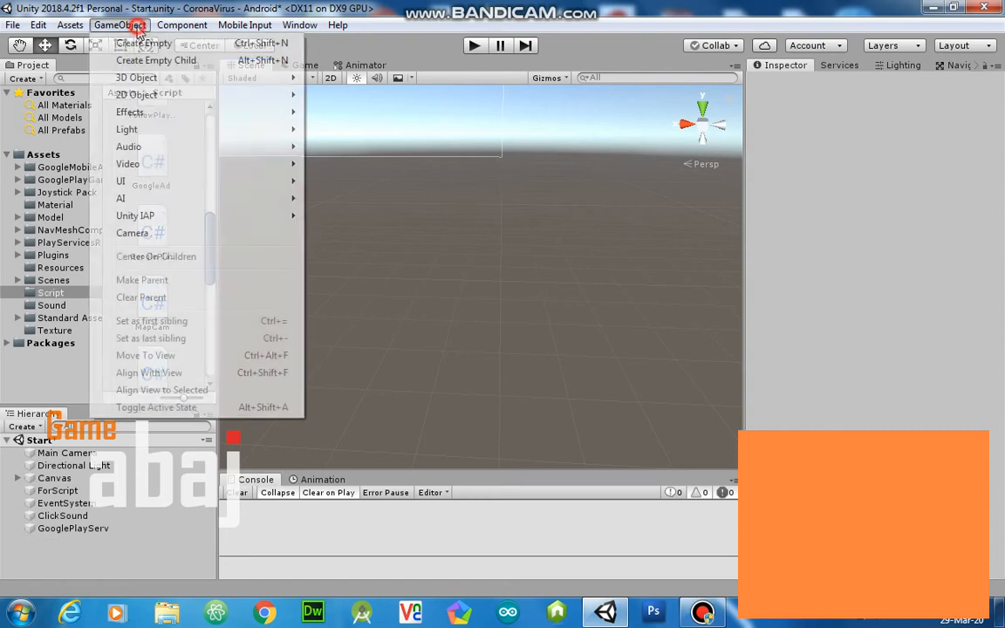
mouse_move(136, 78)
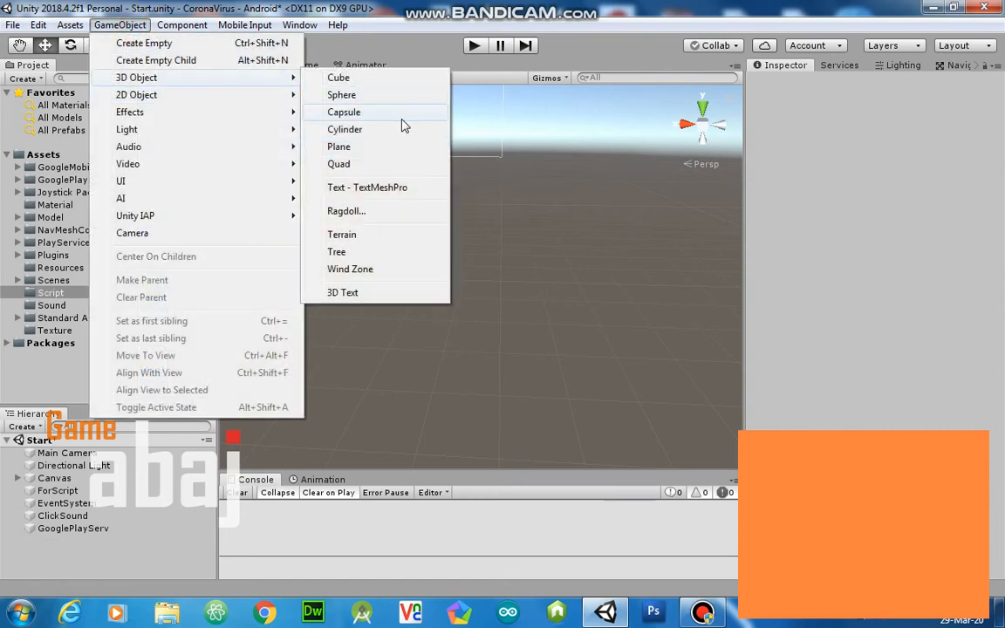
left_click(338, 146)
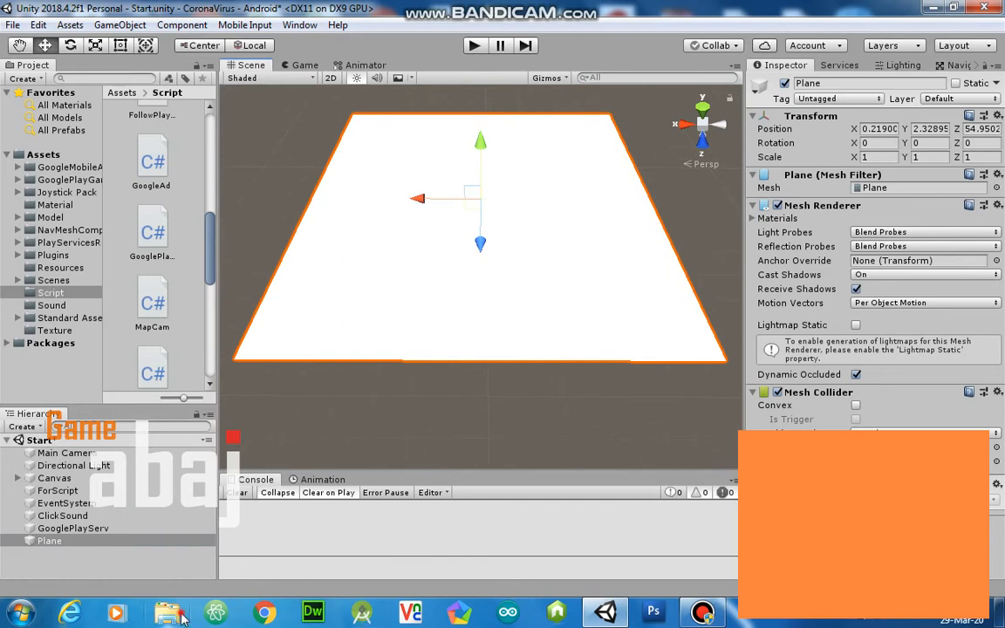
left_click(167, 613)
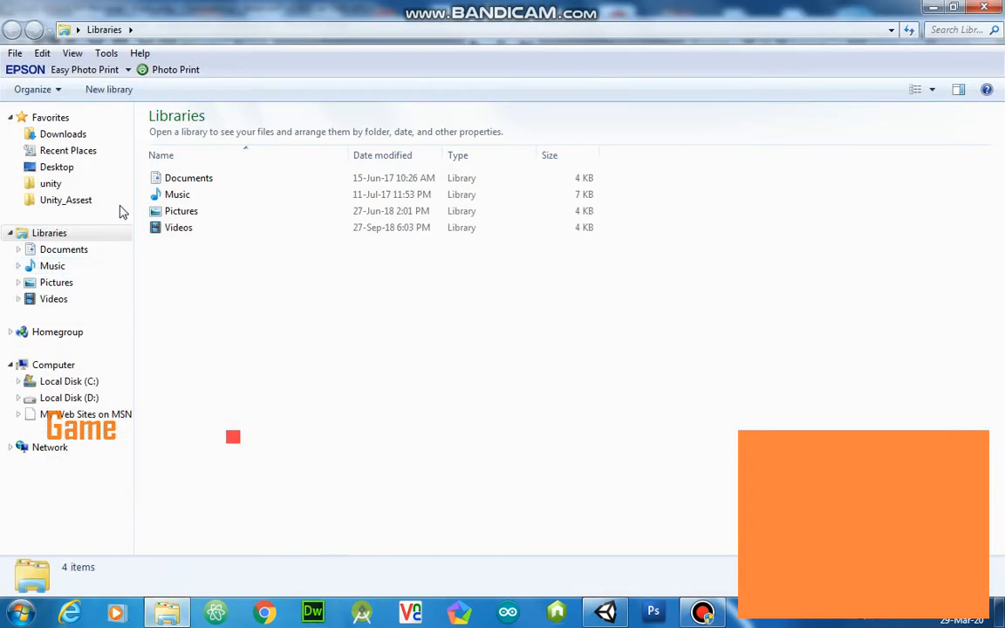
left_click(66, 200)
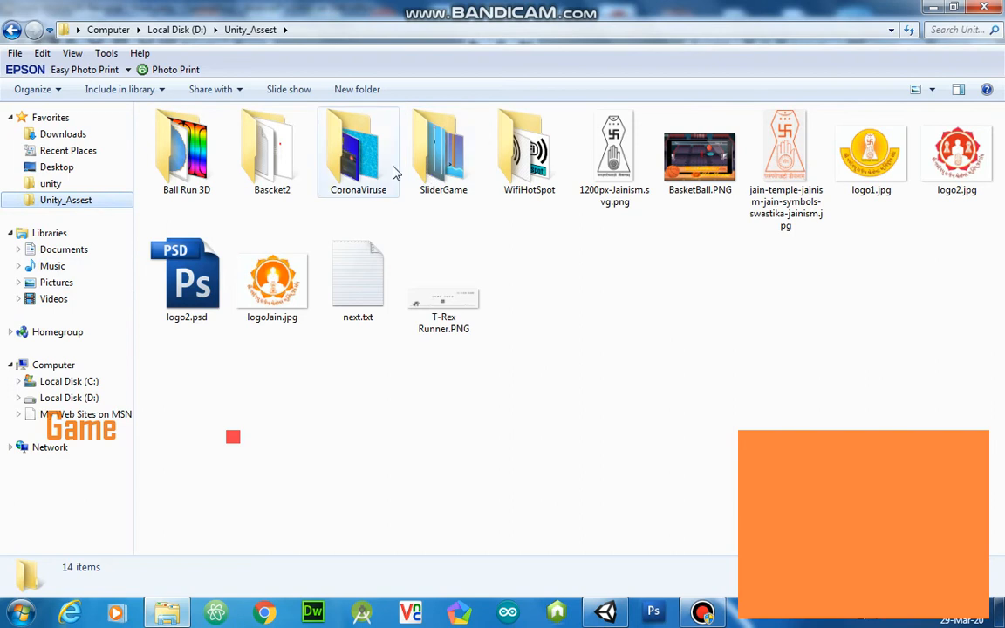
double_click(358, 148)
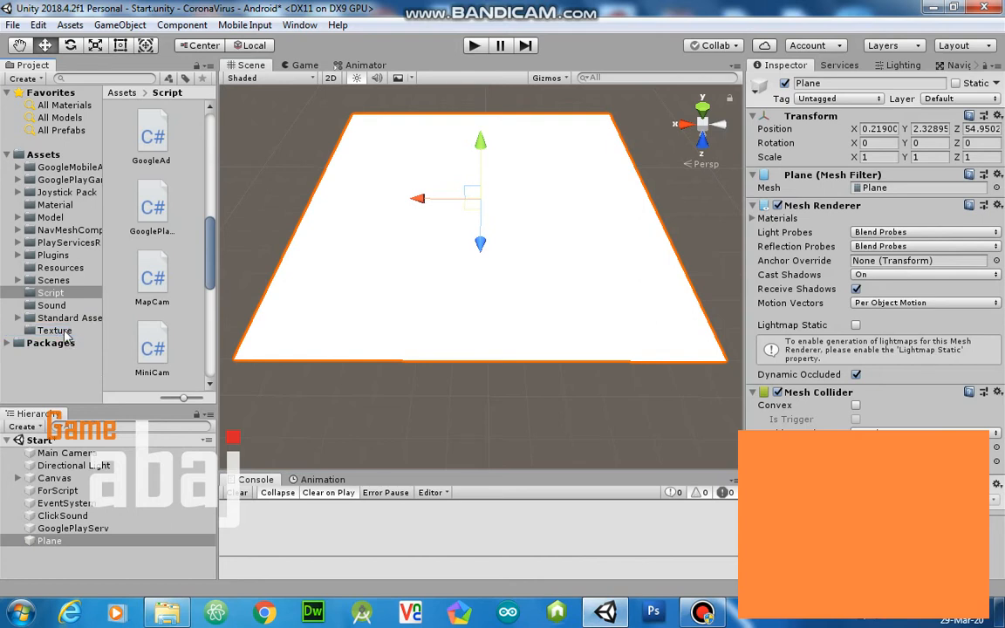
Create a material named waterAnim in the Material folder and browse the Texture folder
left_click(55, 205)
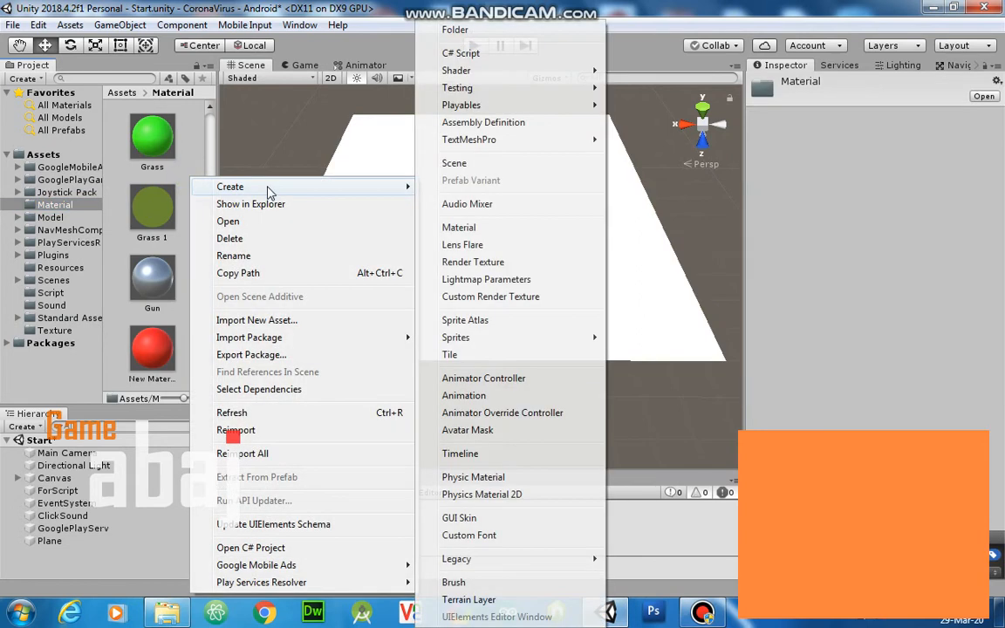
mouse_move(500, 231)
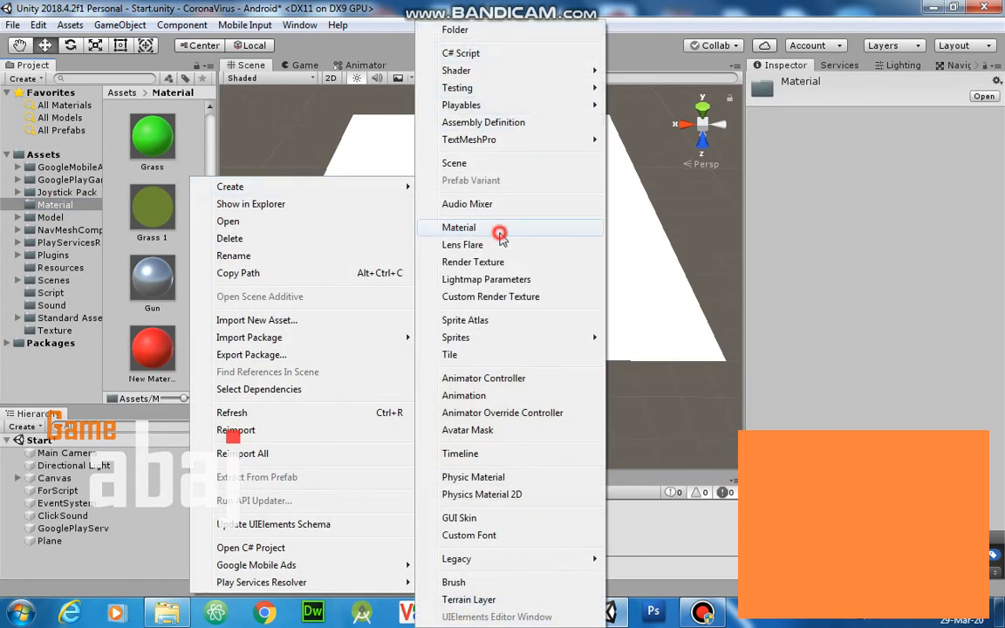
left_click(458, 227)
type("waterAnim")
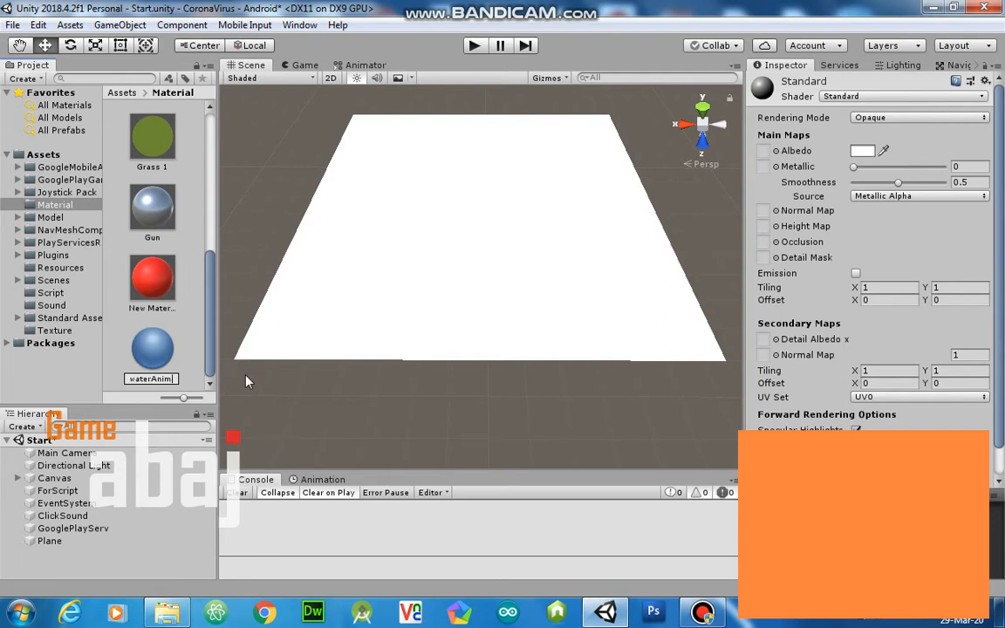
left_click(152, 349)
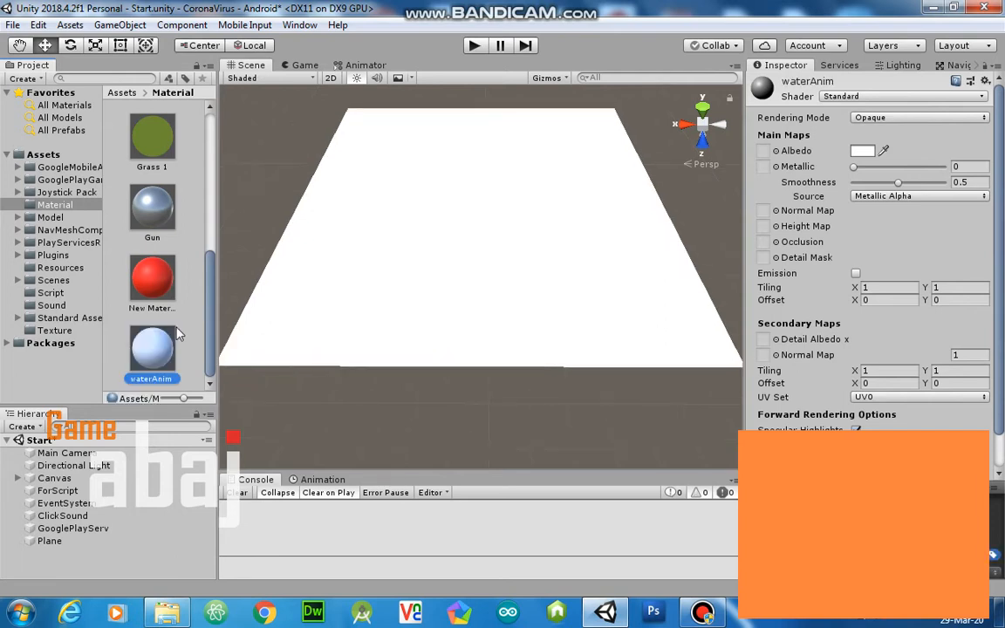
left_click(54, 329)
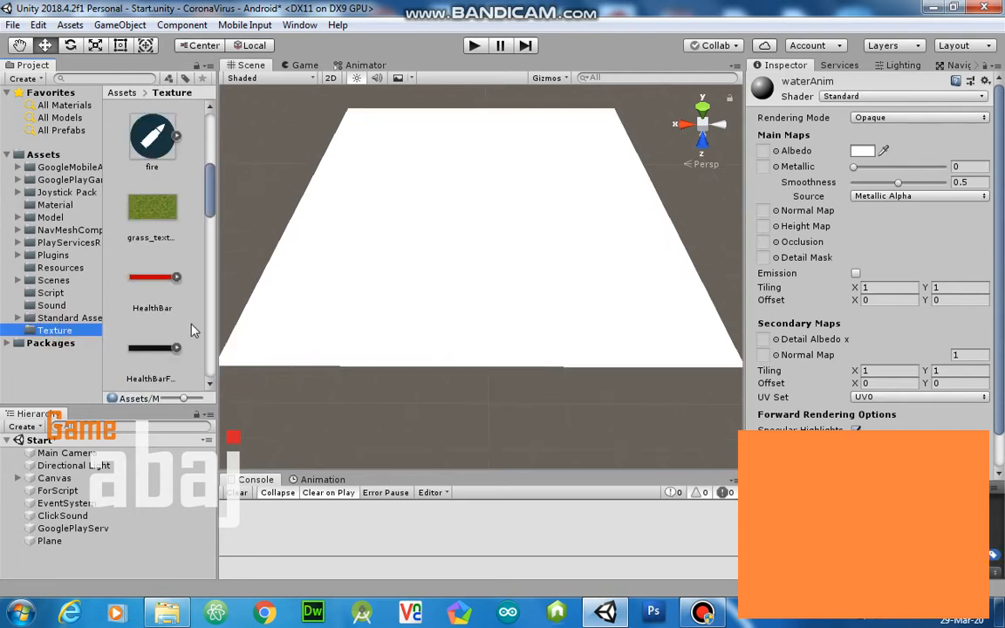
Give waterAnim an Unlit/Texture shader with waterTex and apply it to the plane
scroll("down", 3)
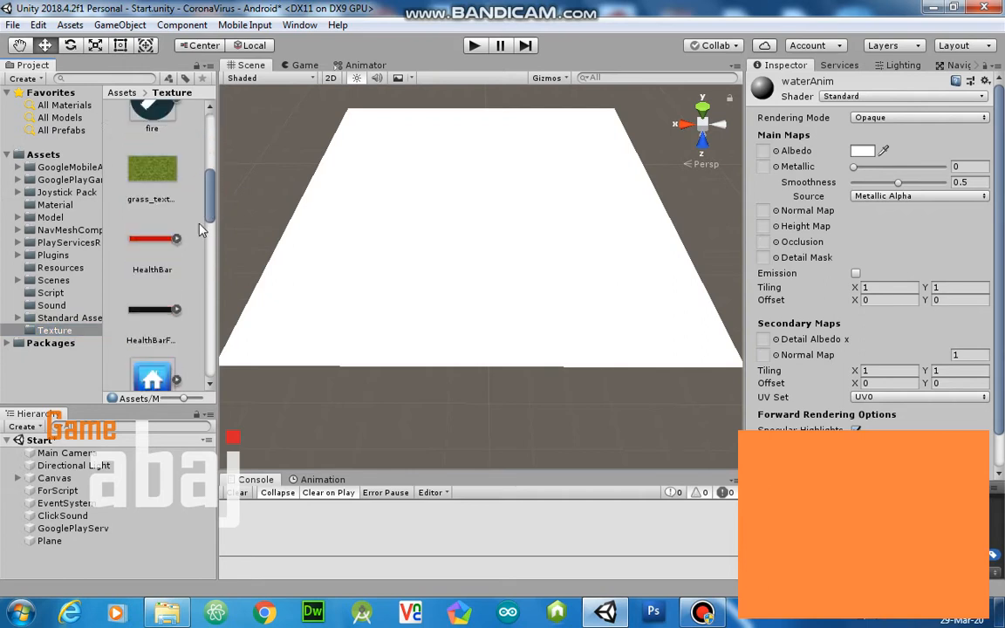
scroll("down", 3)
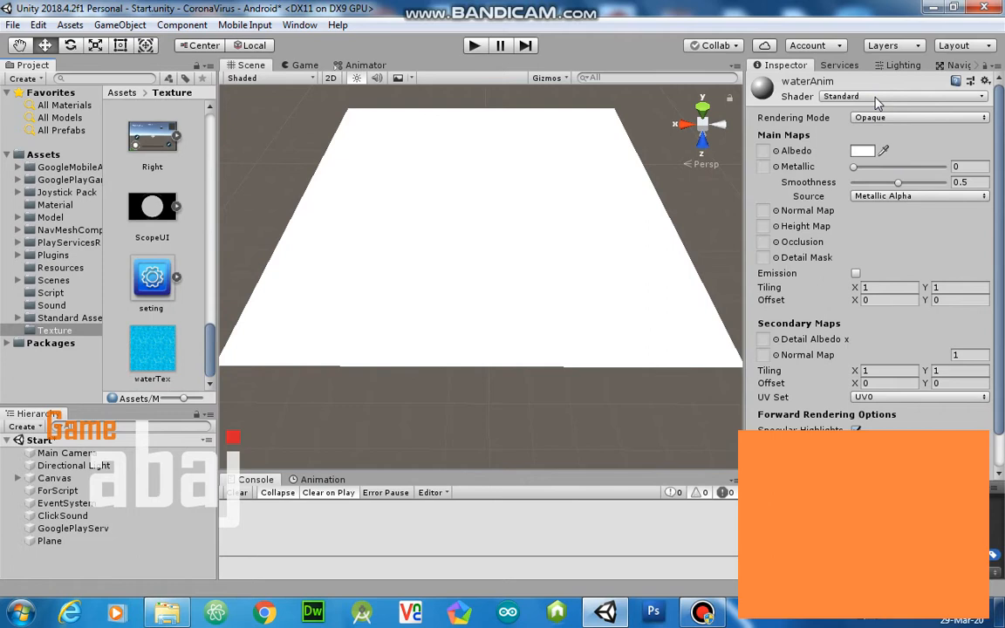
left_click(898, 96)
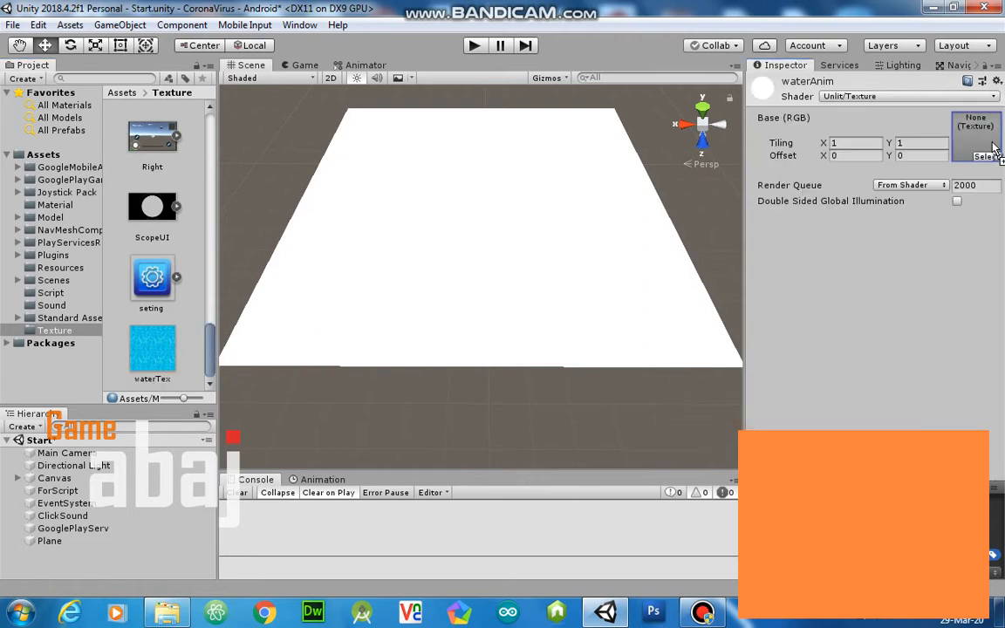
left_click(975, 137)
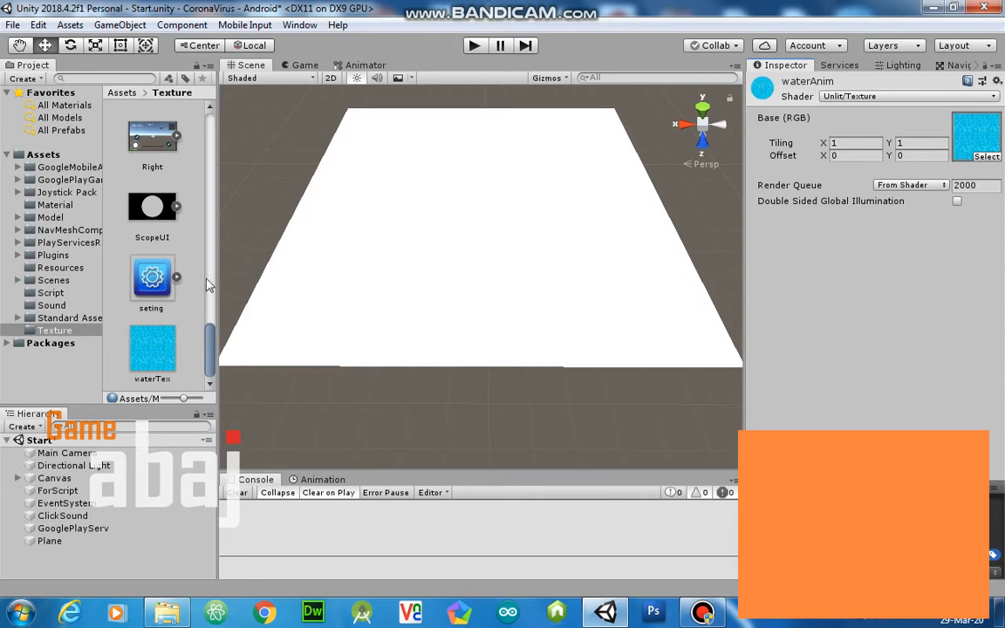
left_click(55, 204)
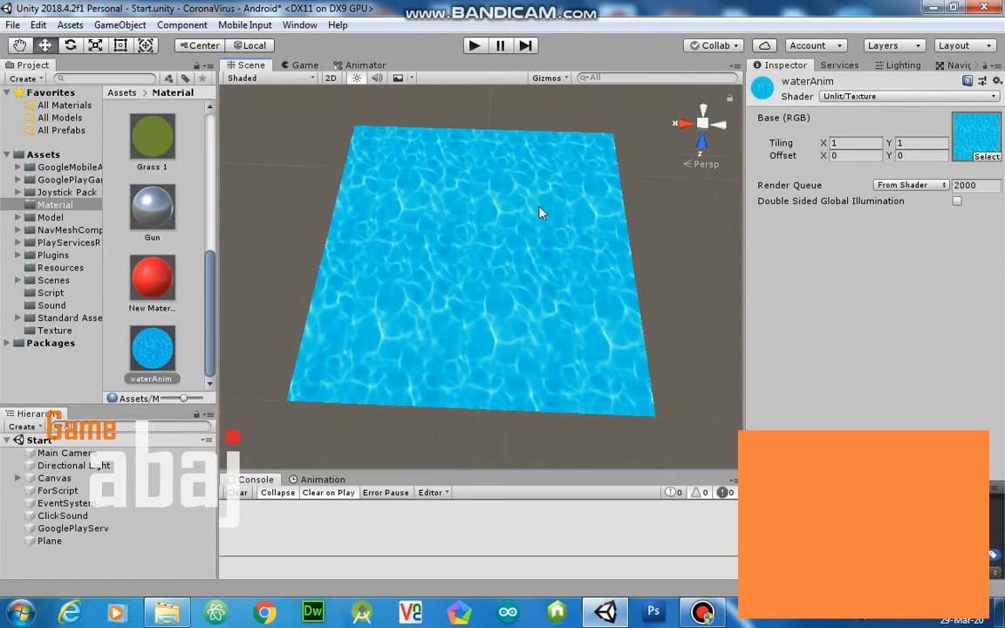
mouse_move(58, 319)
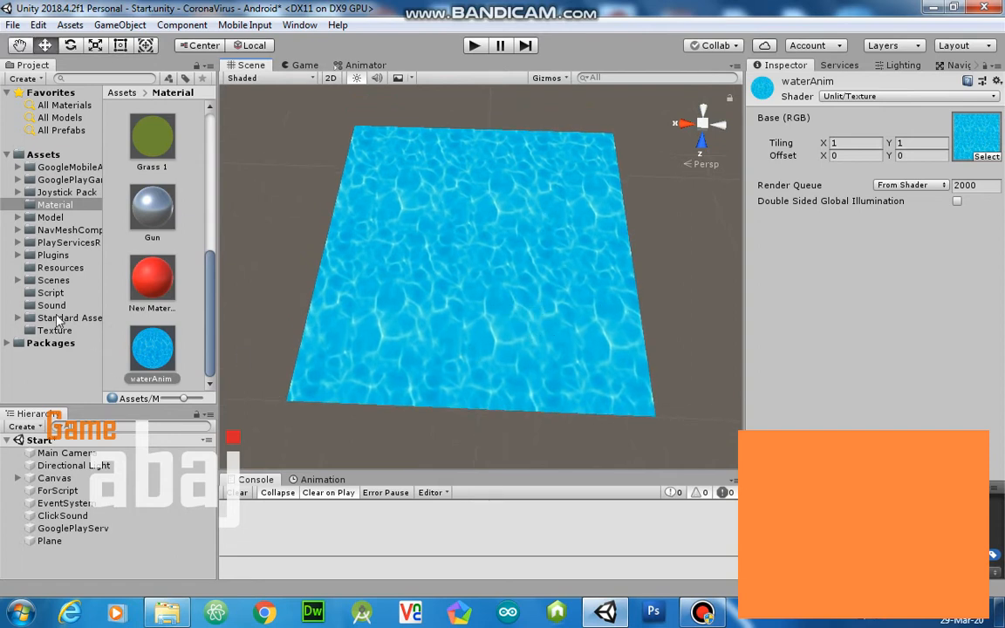
left_click(51, 292)
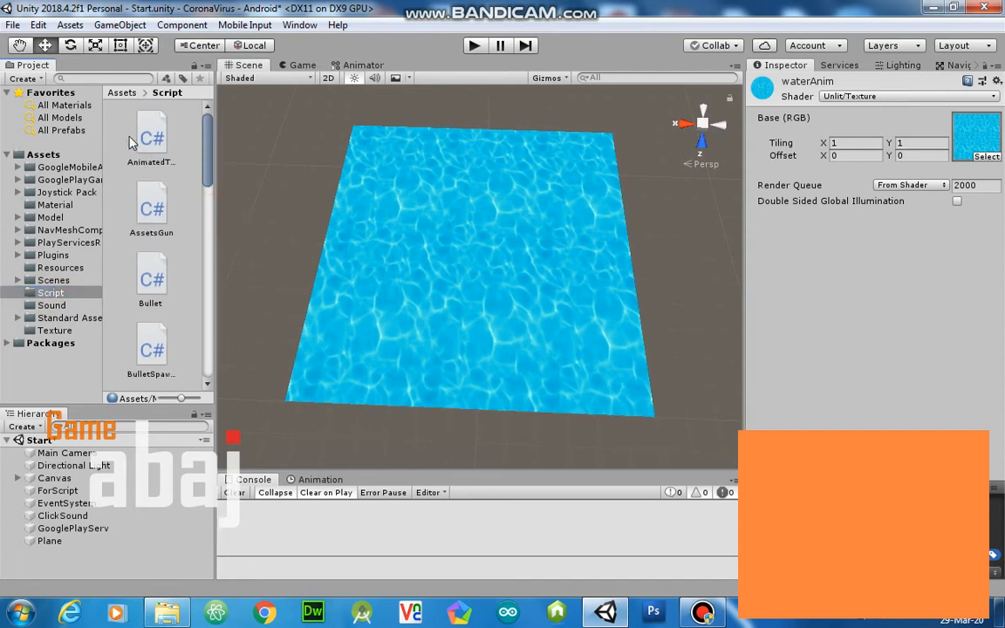
Select the AnimatedTexture script and open it in Visual Studio 2017
left_click(151, 136)
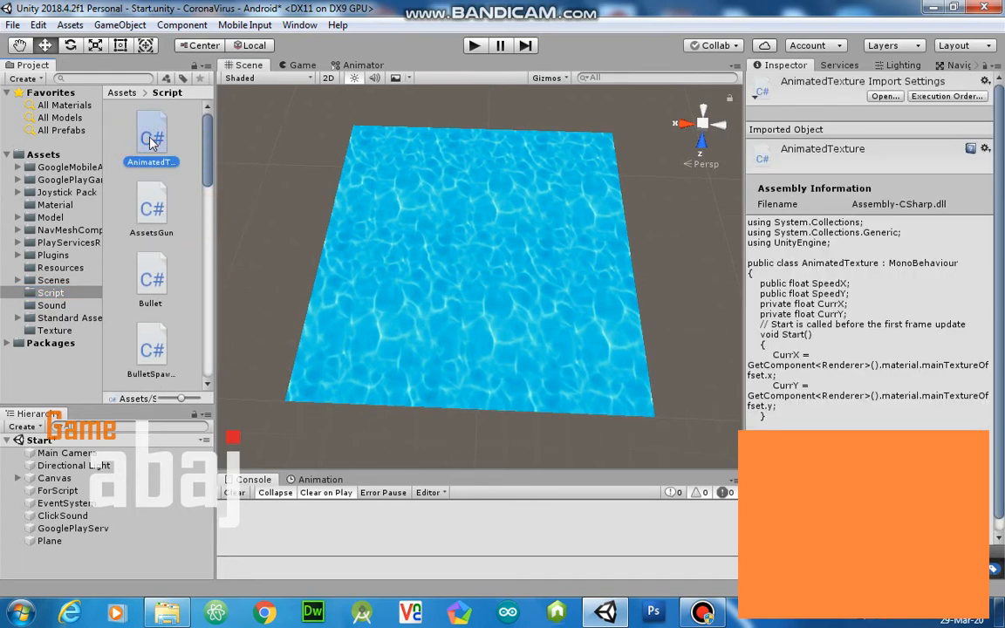
double_click(151, 135)
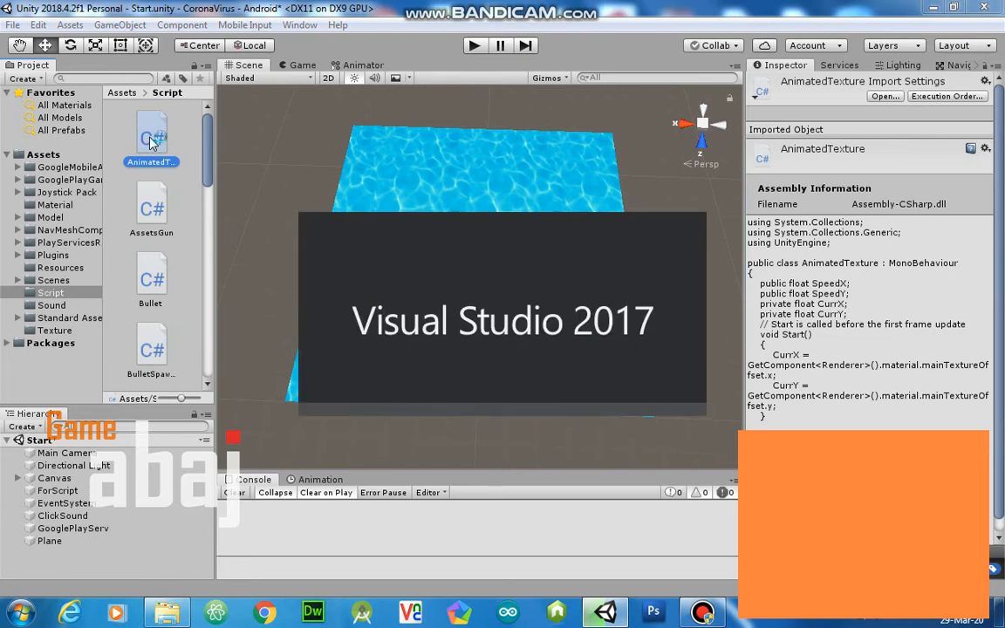
double_click(151, 133)
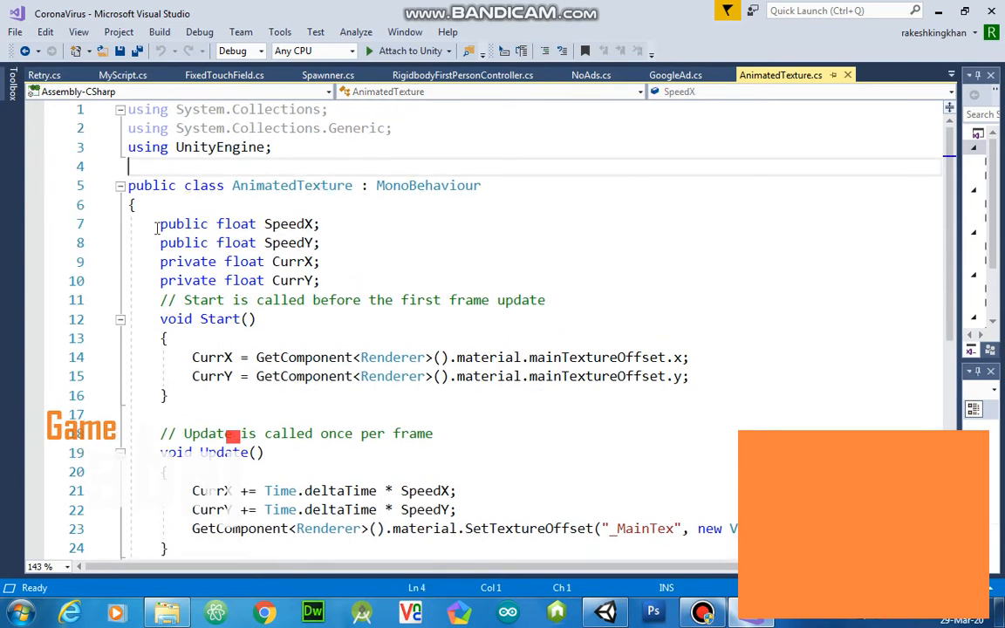
left_click_drag(155, 223, 323, 280)
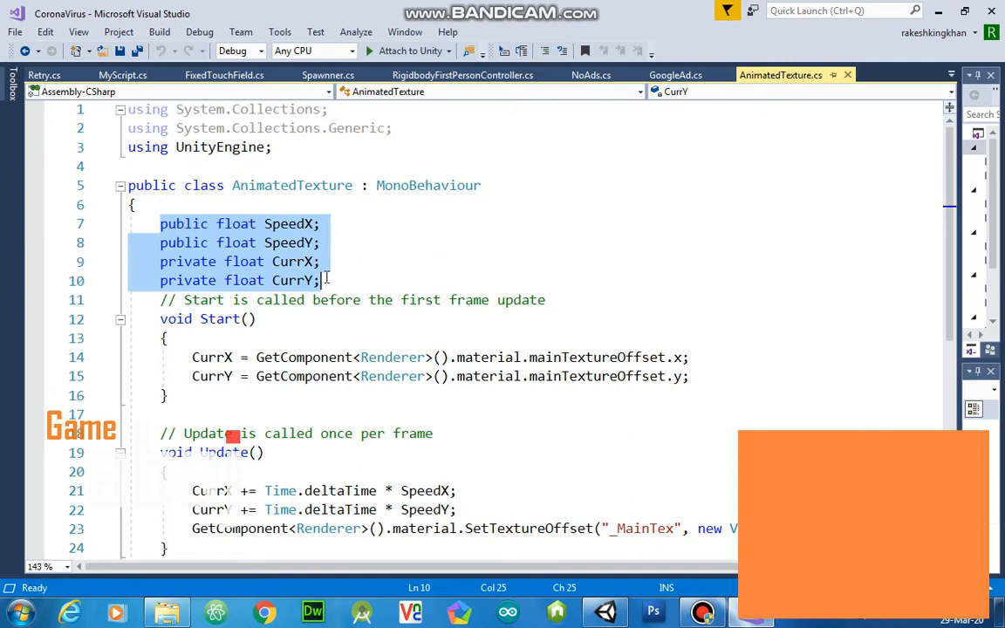
left_click(311, 223)
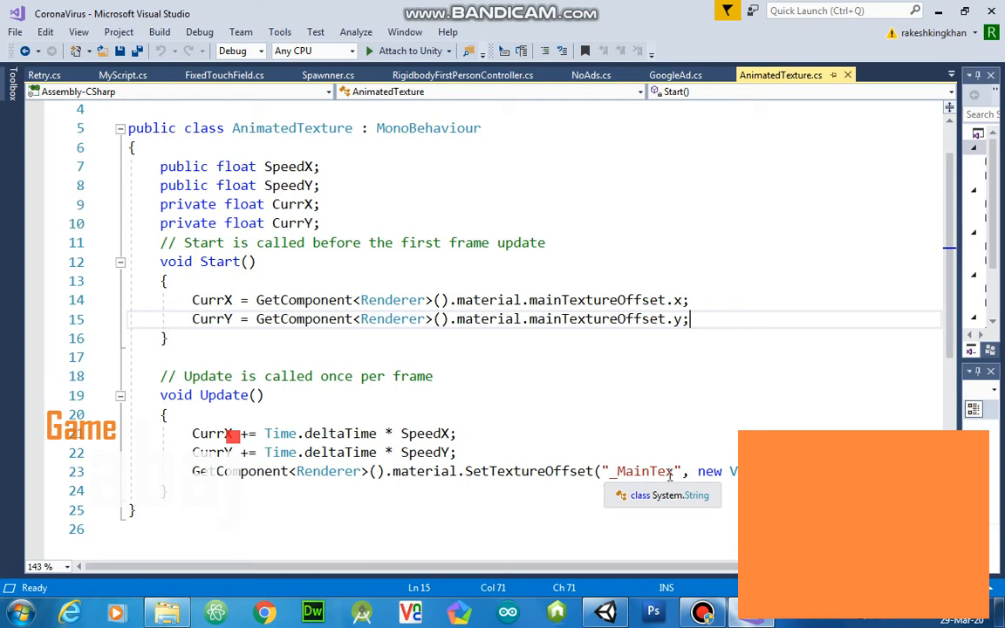
mouse_move(669, 475)
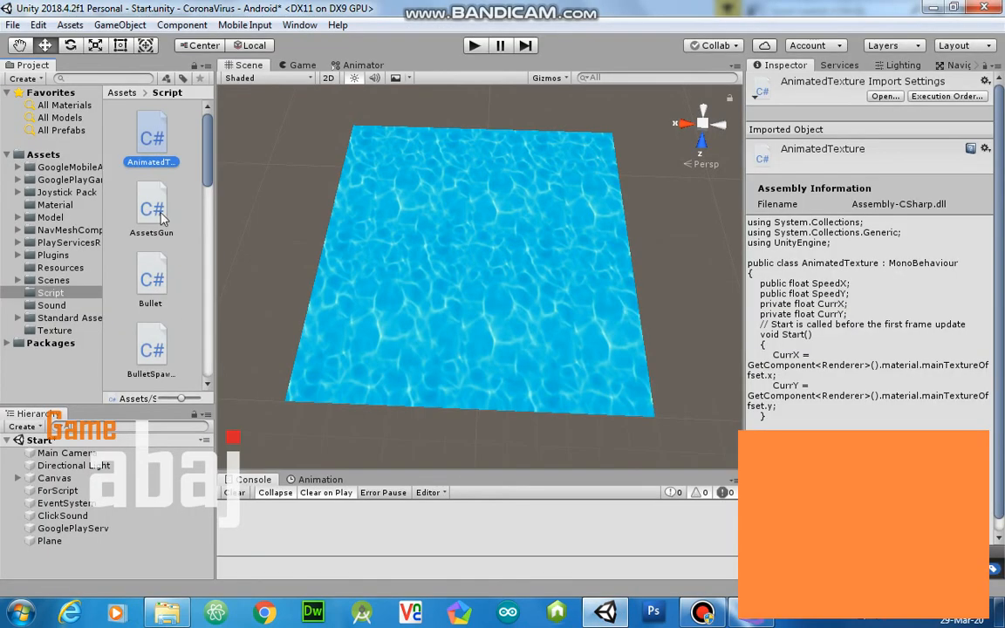
Select the Plane in the Hierarchy to view its Inspector components
left_click(48, 541)
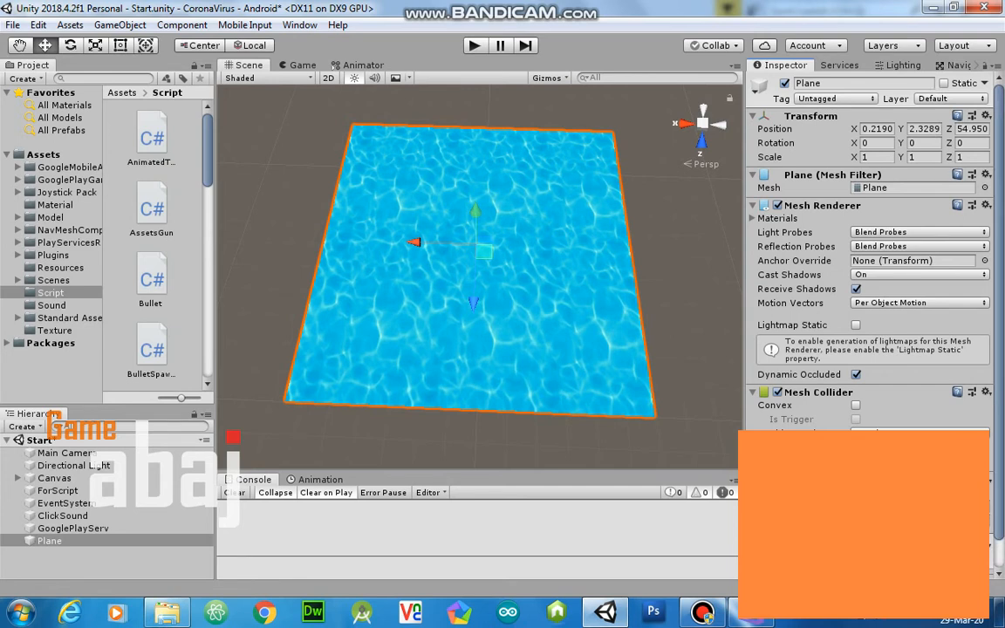
mouse_move(593, 241)
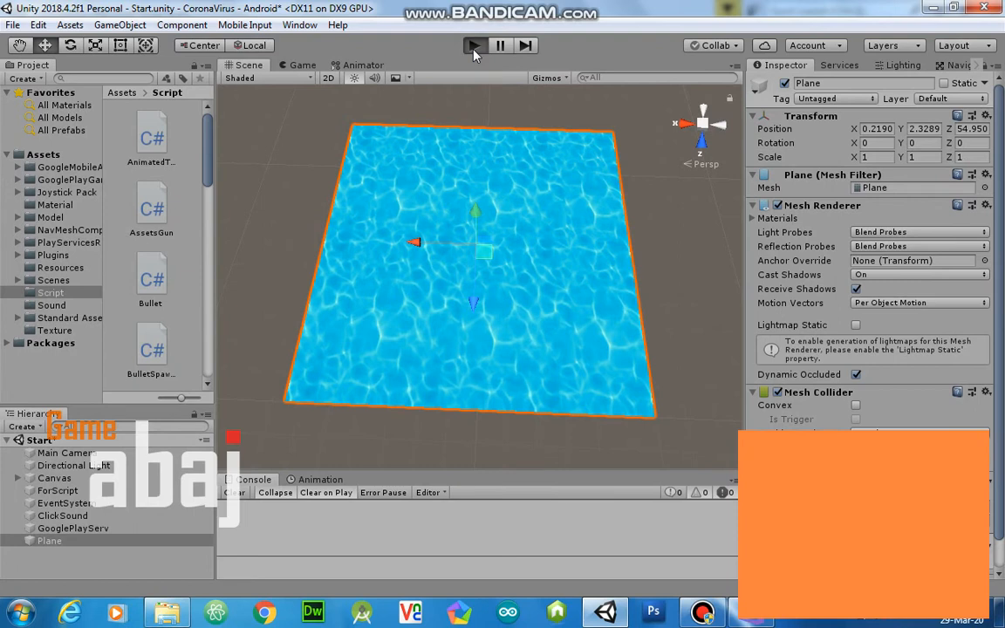
Enter play mode and dismiss the Windows color scheme prompt
left_click(475, 46)
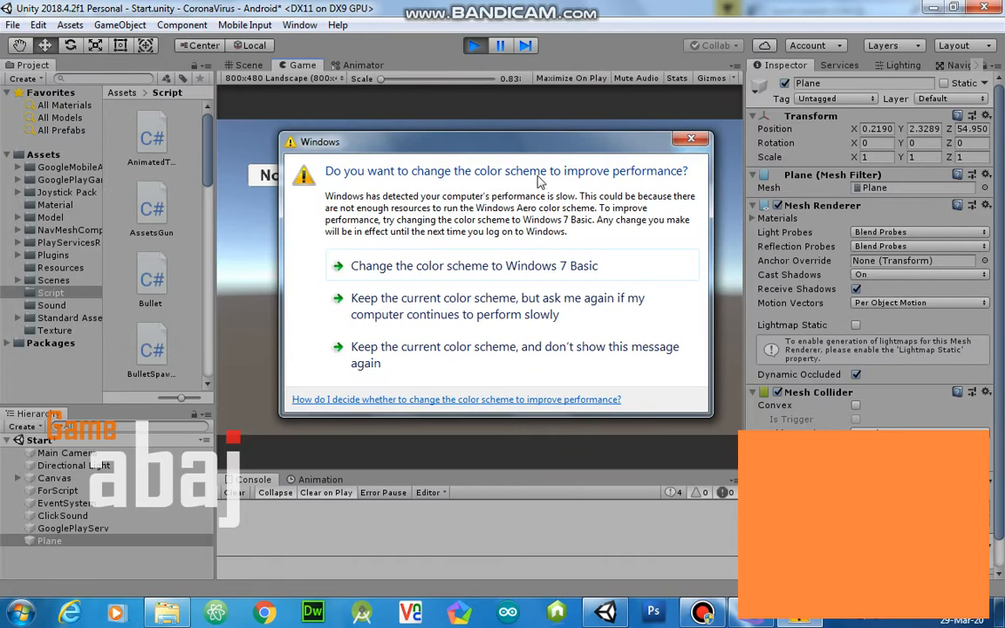
left_click(690, 138)
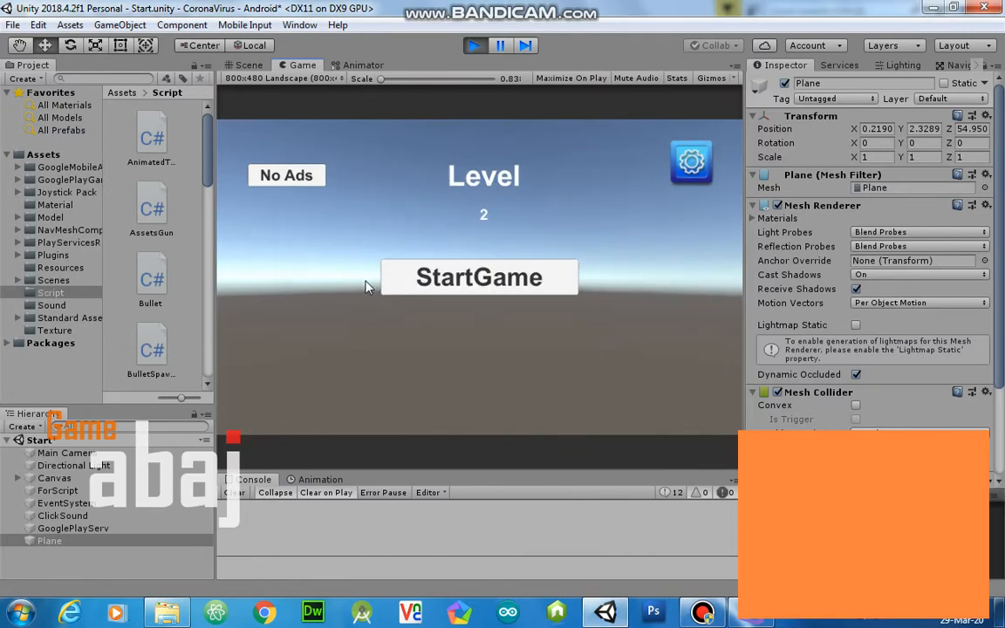
left_click(246, 65)
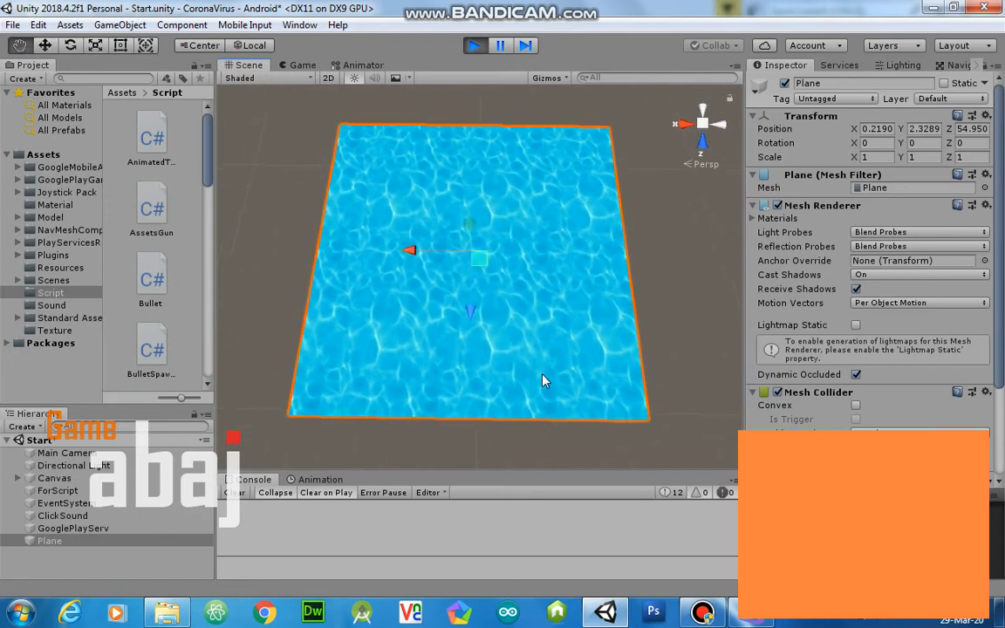
Try Animated Texture Speed X values 0.1 and -0.1, settling on X 0 and Y 0.73
scroll("down", 3)
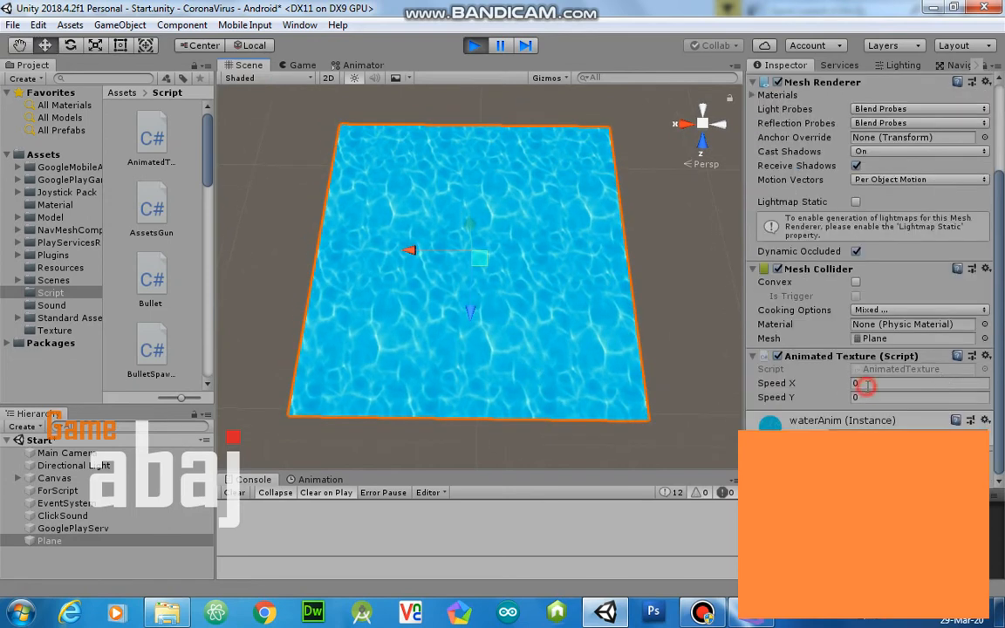
left_click(916, 383)
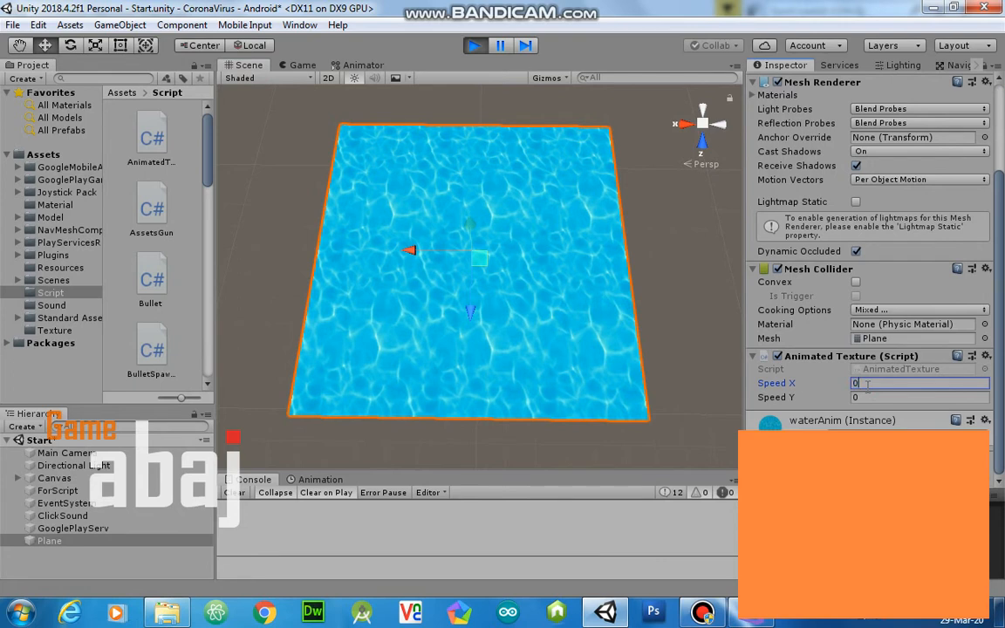
type("0.1")
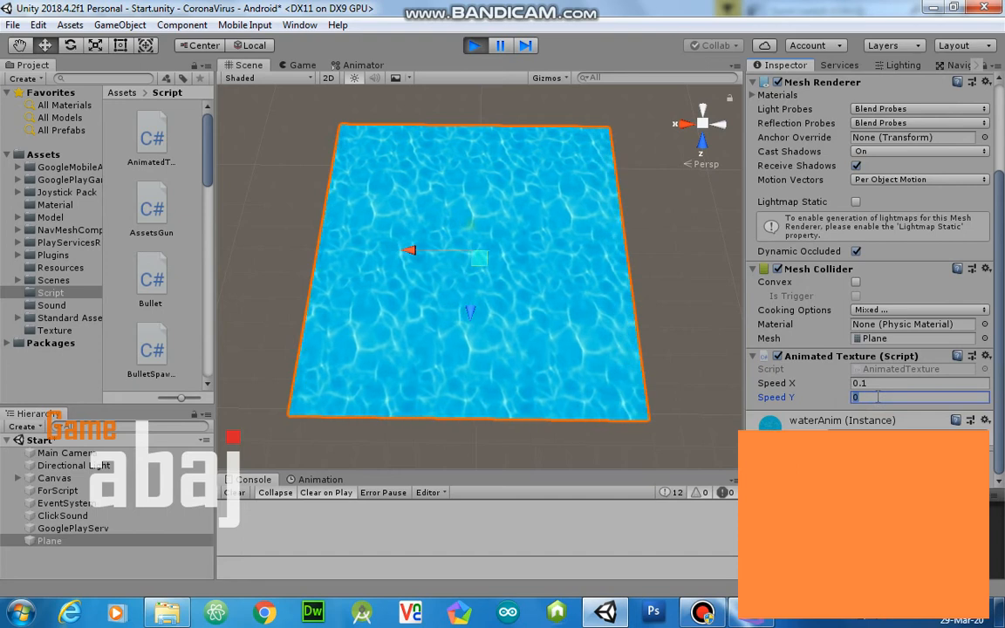
type("0.1")
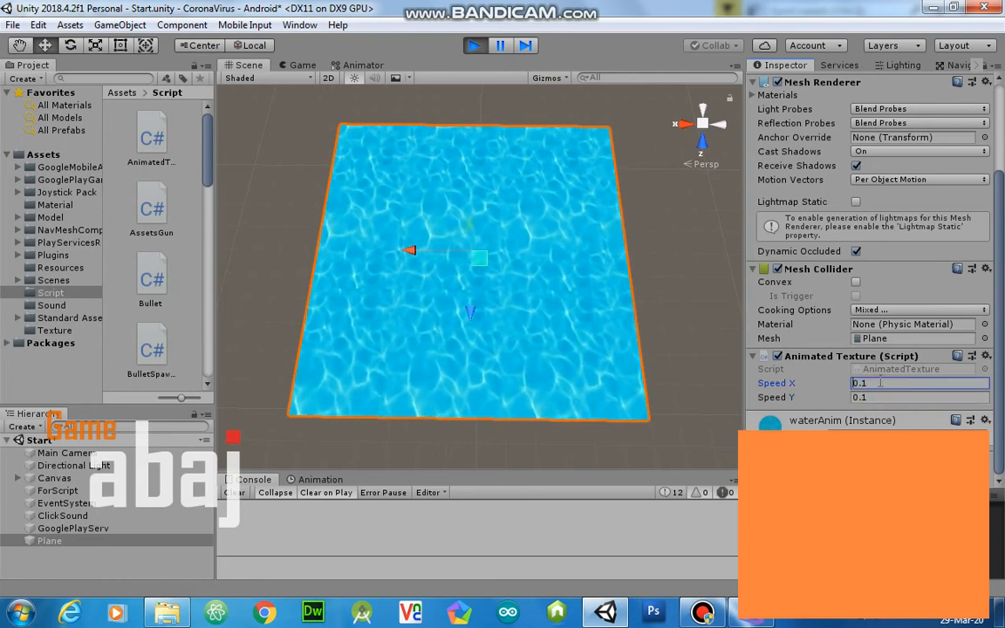
type("-0.1")
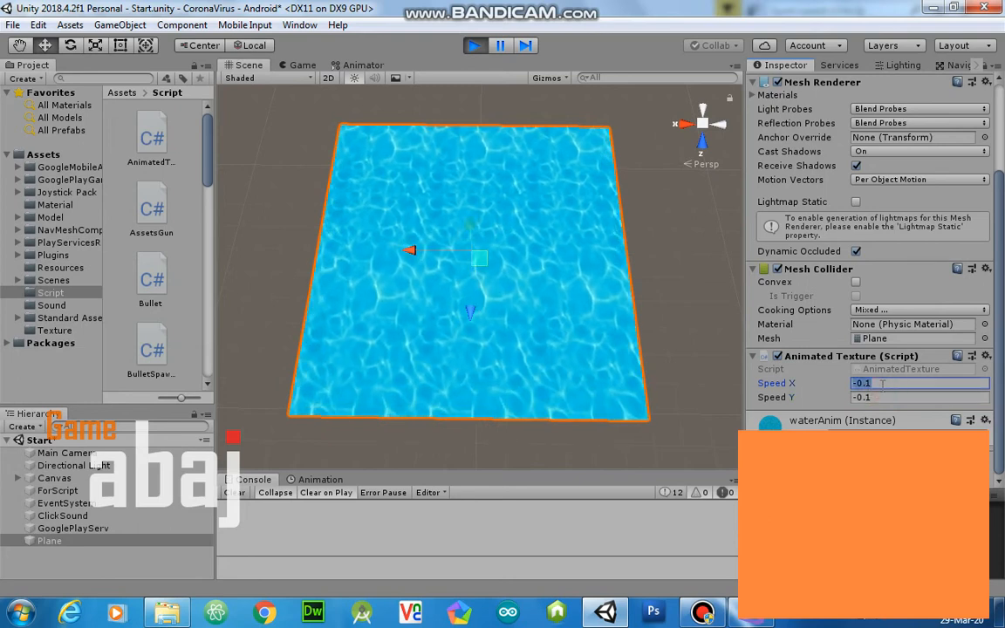
type("0")
left_click(920, 397)
type("1")
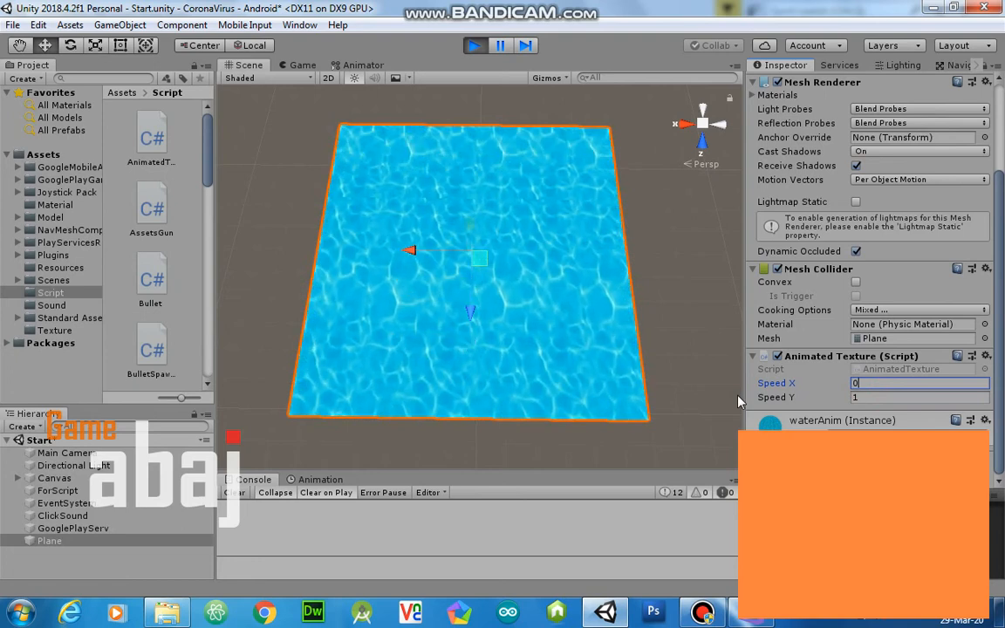
left_click(918, 397)
type("0.73")
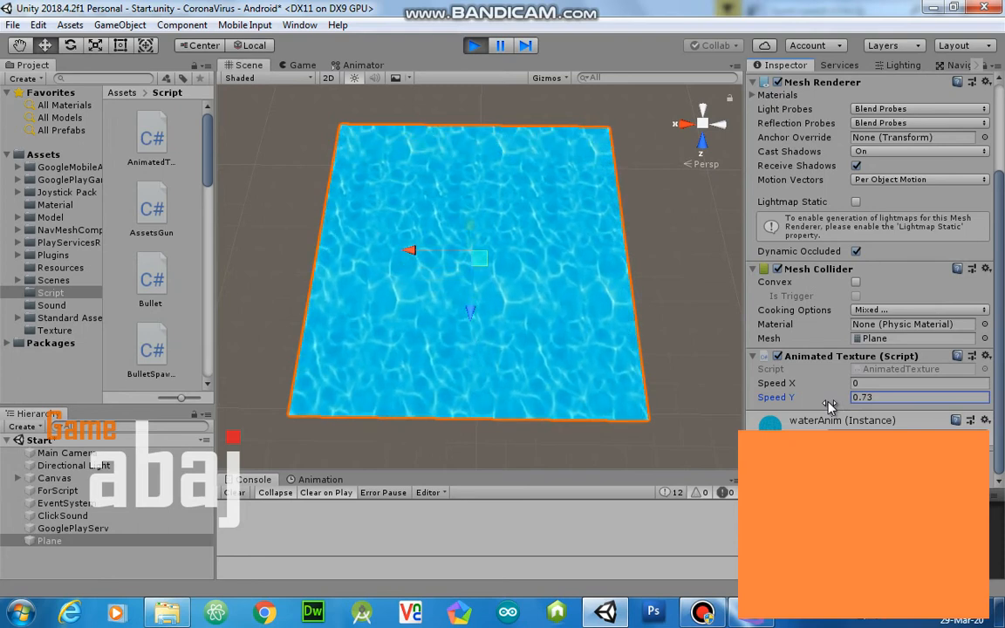
mouse_move(406, 188)
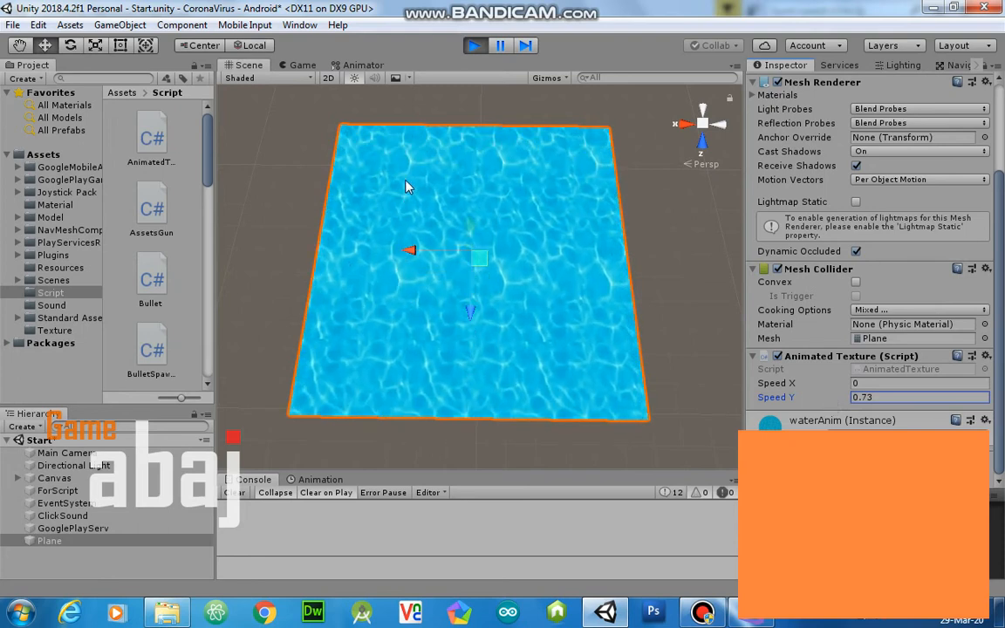
left_click(119, 24)
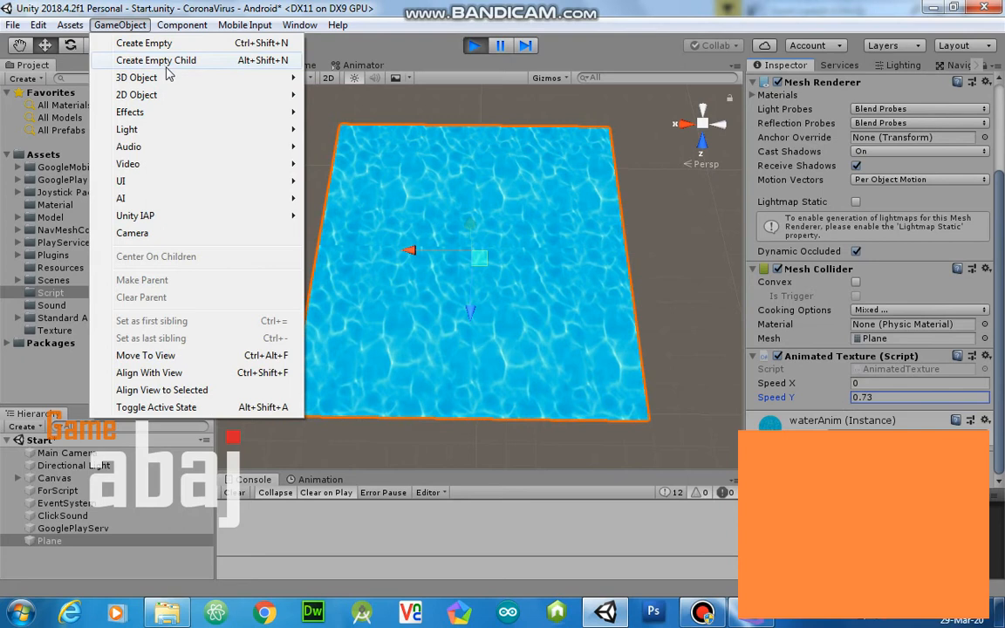
mouse_move(137, 95)
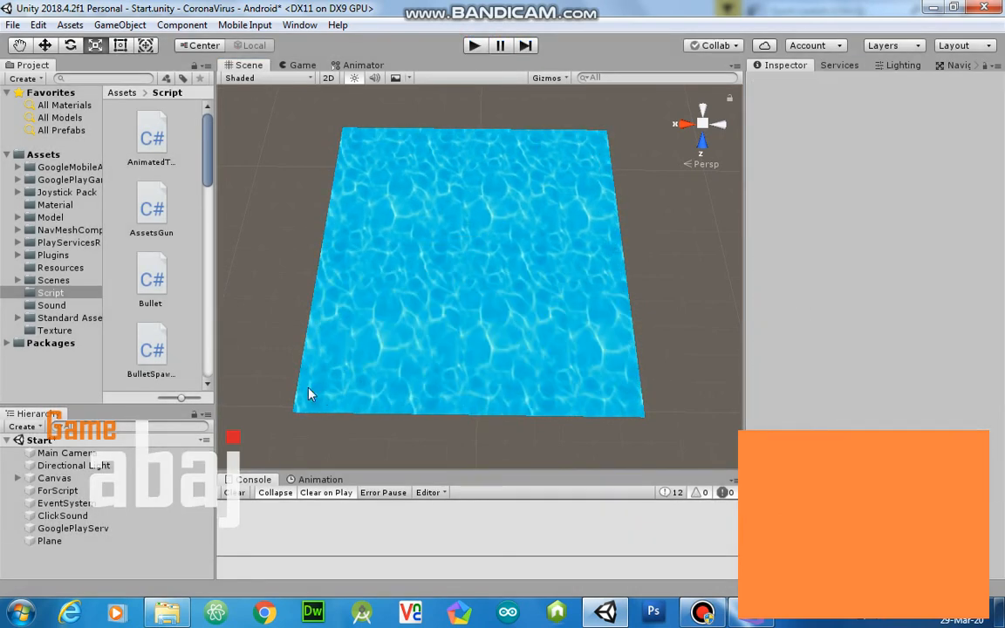
Duplicate the water plane, scale Plane (1) up to about 1.18, and reveal its waterAnim material
left_click(49, 541)
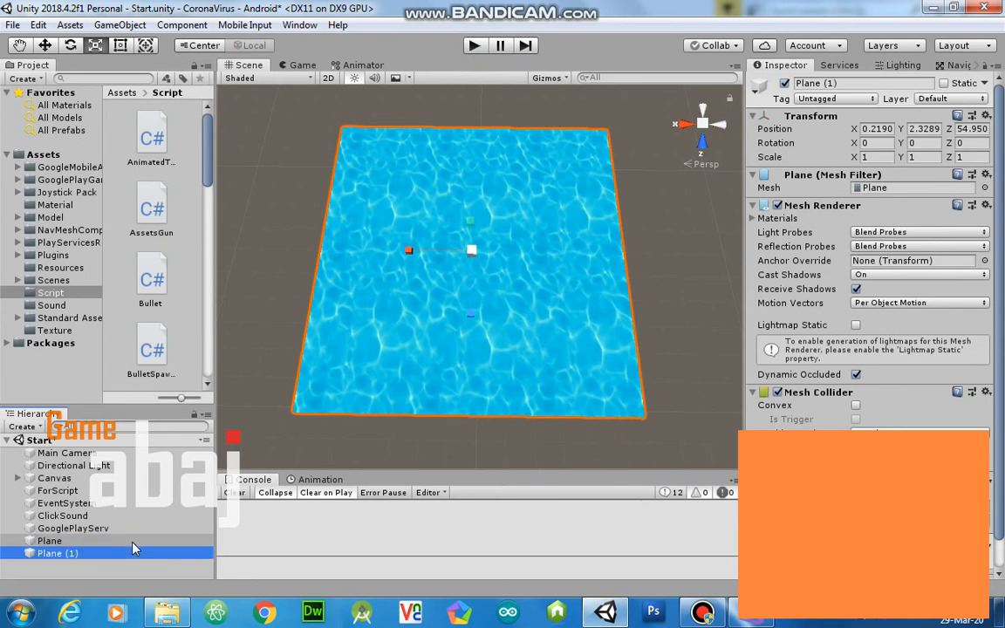
left_click_drag(472, 252, 472, 251)
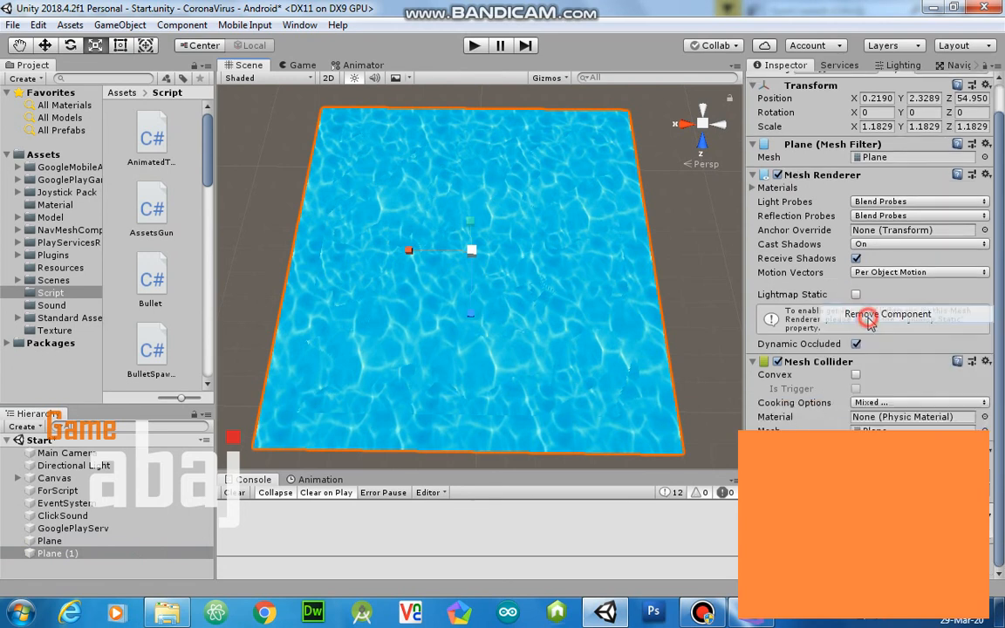
right_click(881, 201)
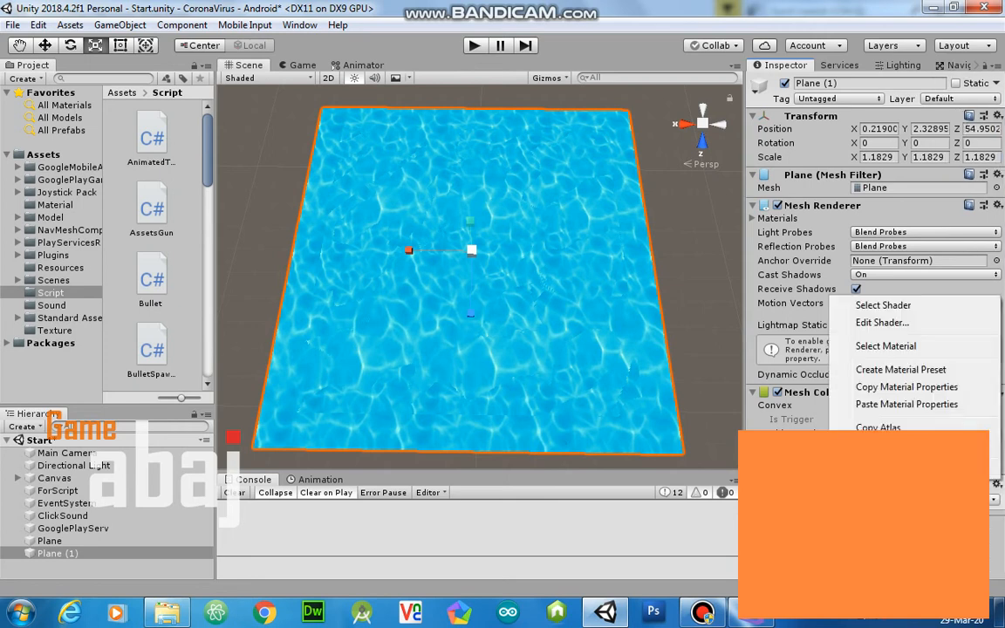
left_click(55, 204)
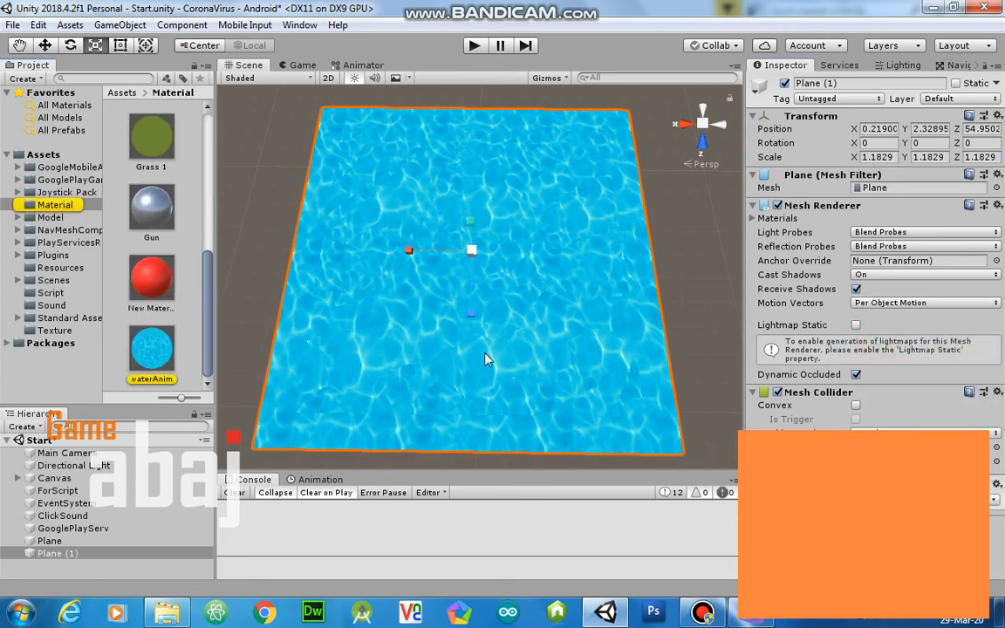
Give Plane (1) a plain grey material, stretch it wider, and lower it to Position Y 2.04
scroll("down", 3)
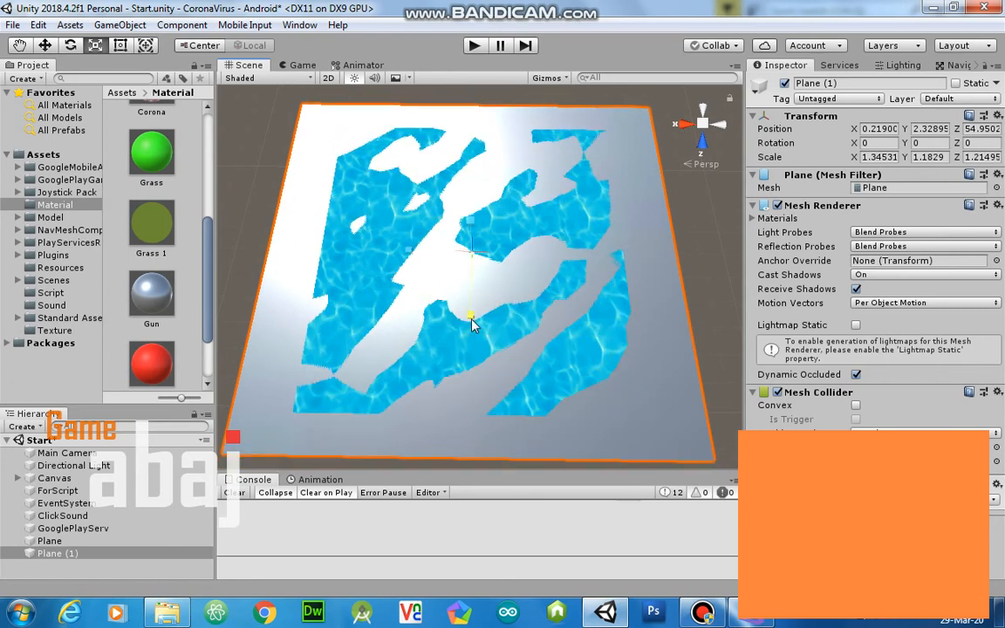
left_click(58, 553)
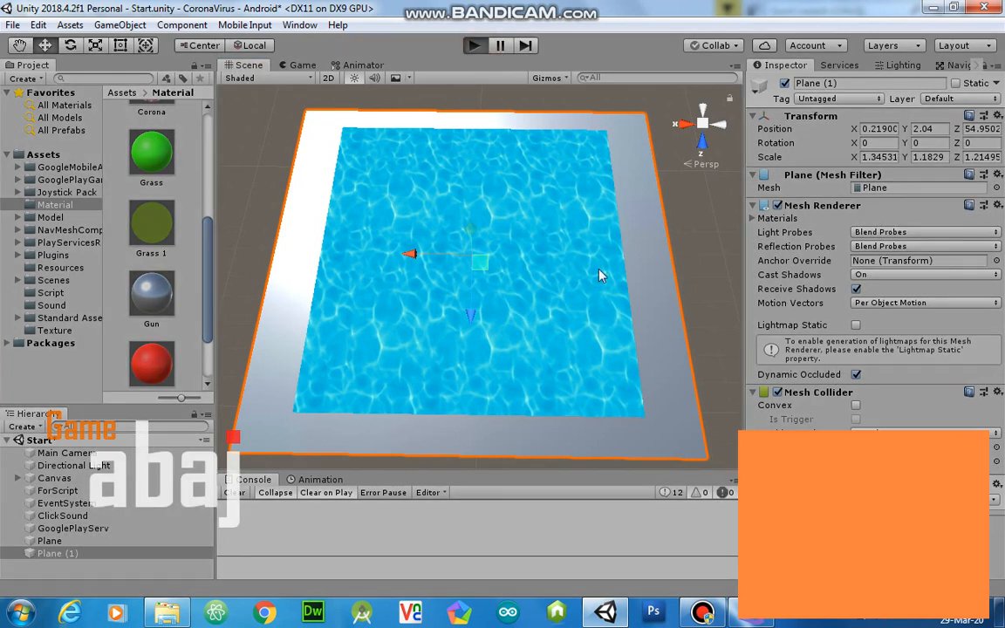
mouse_move(602, 350)
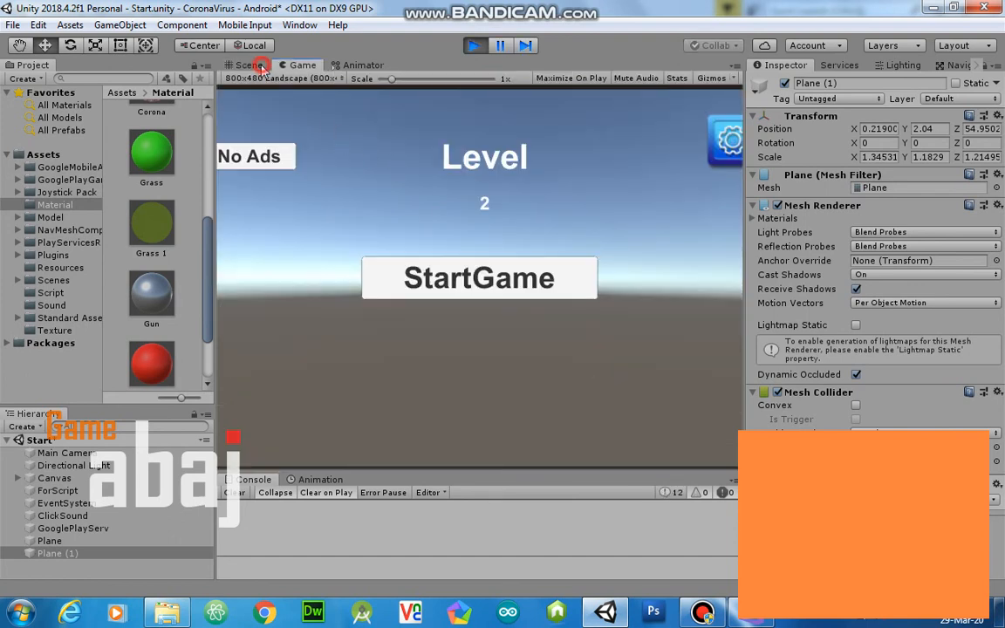
During play, select the water Plane in Scene view and view its Animated Texture speeds (X 0, Y 0)
left_click(246, 65)
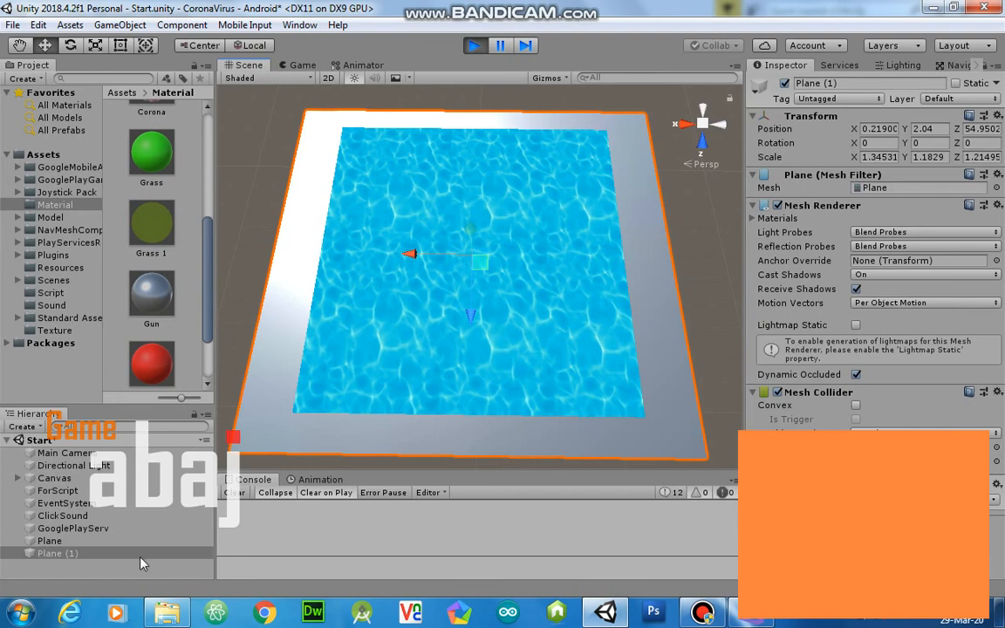
left_click(50, 541)
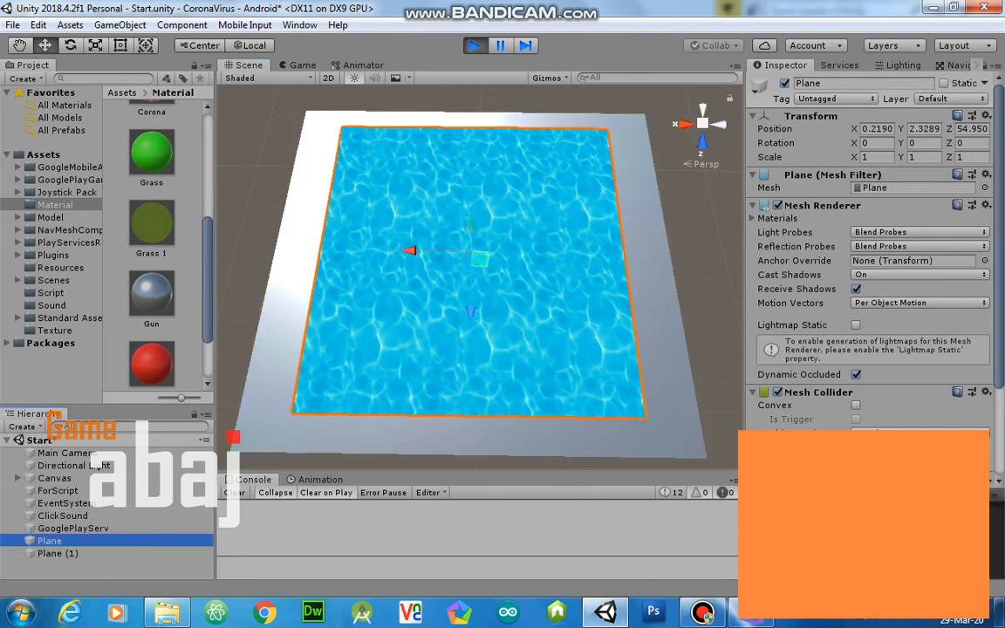
scroll("down", 3)
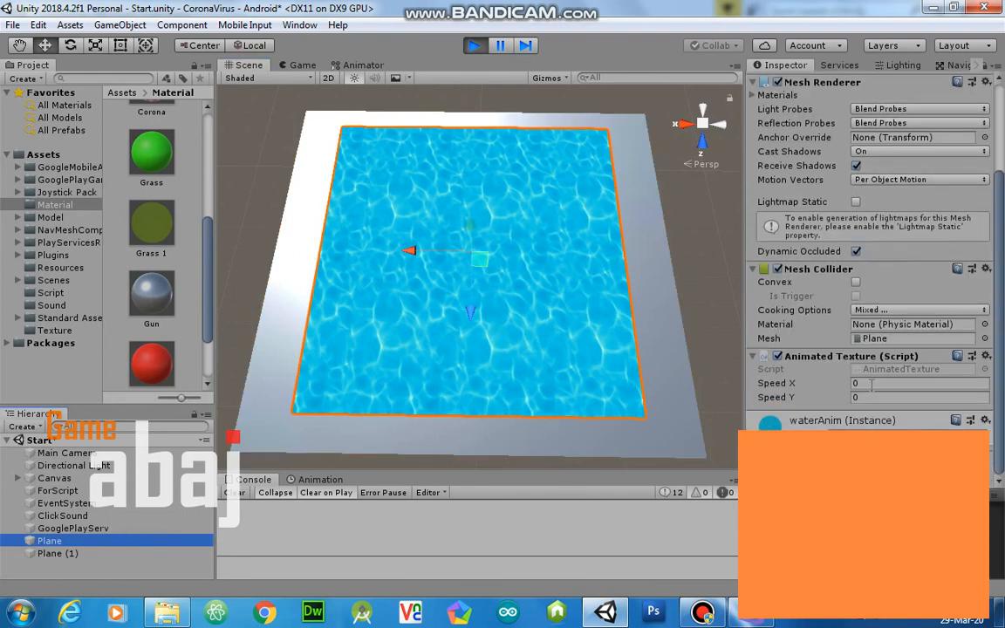